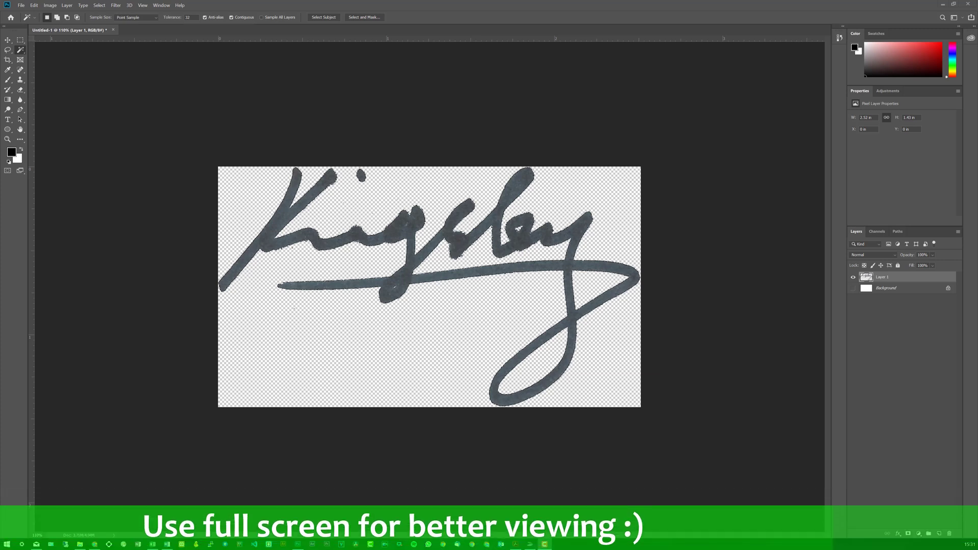
{"action": "mouse_move", "coordinate": [29, 515]}
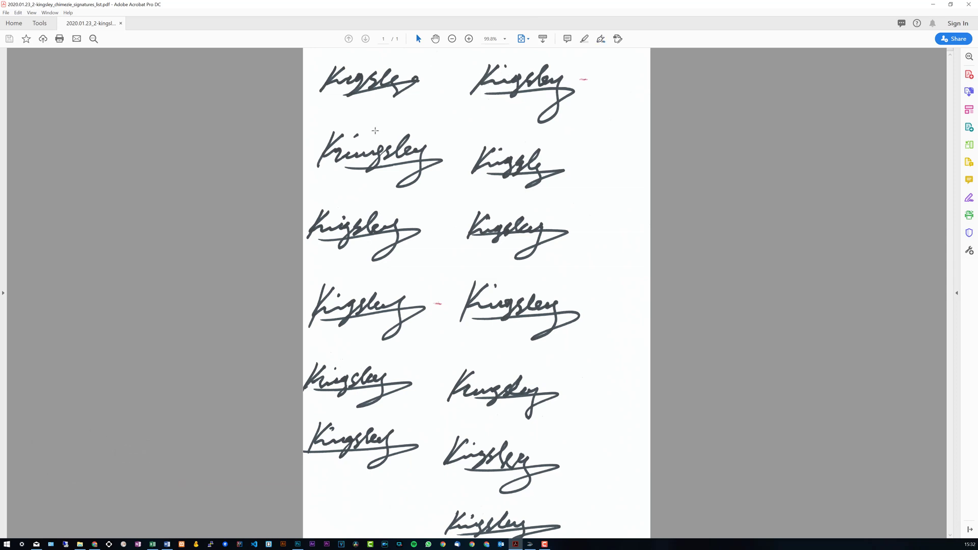
{"action": "mouse_move", "coordinate": [458, 67]}
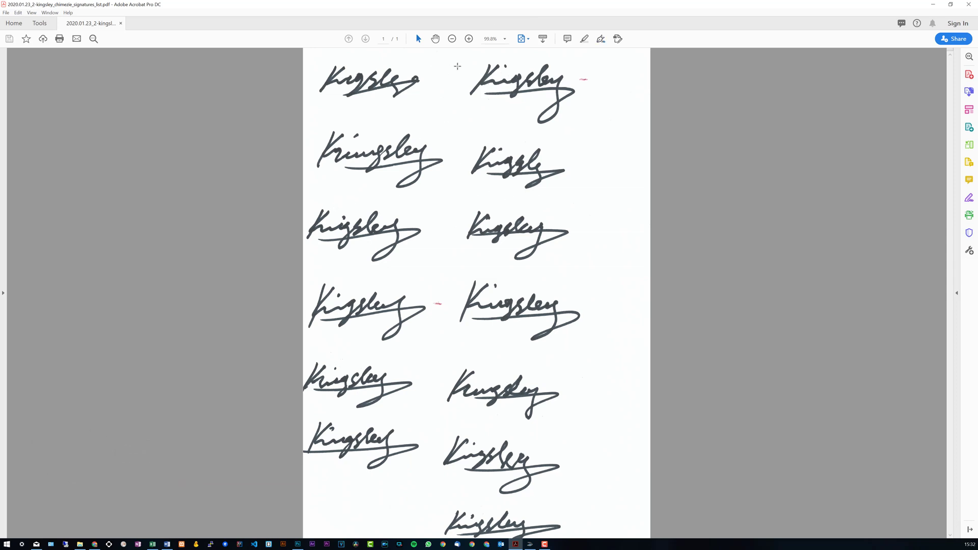
{"action": "mouse_move", "coordinate": [439, 256]}
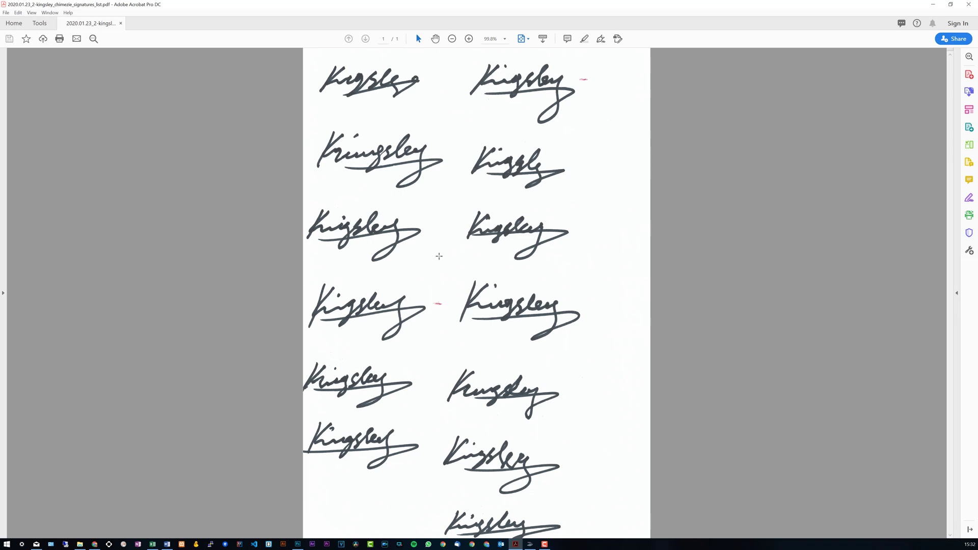
{"action": "mouse_move", "coordinate": [463, 242]}
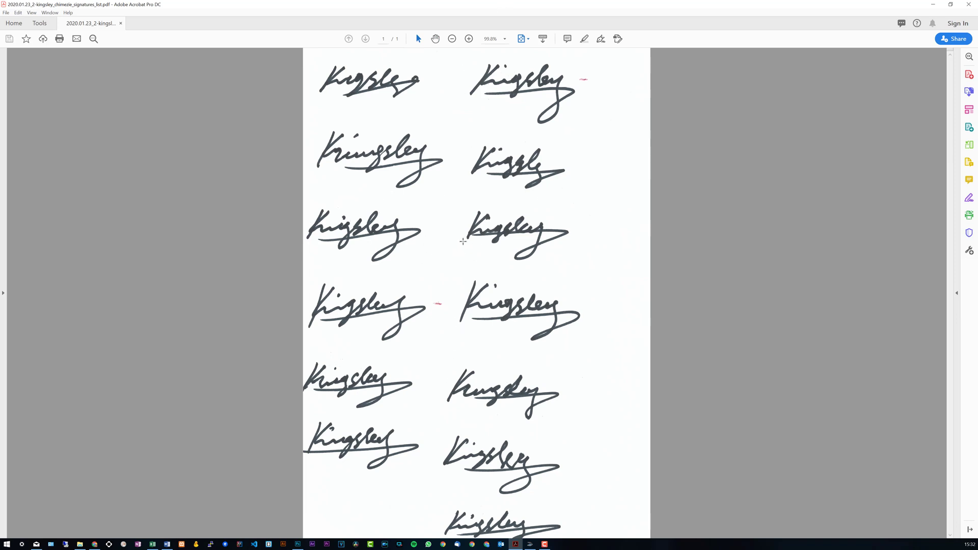
{"action": "mouse_move", "coordinate": [593, 79]}
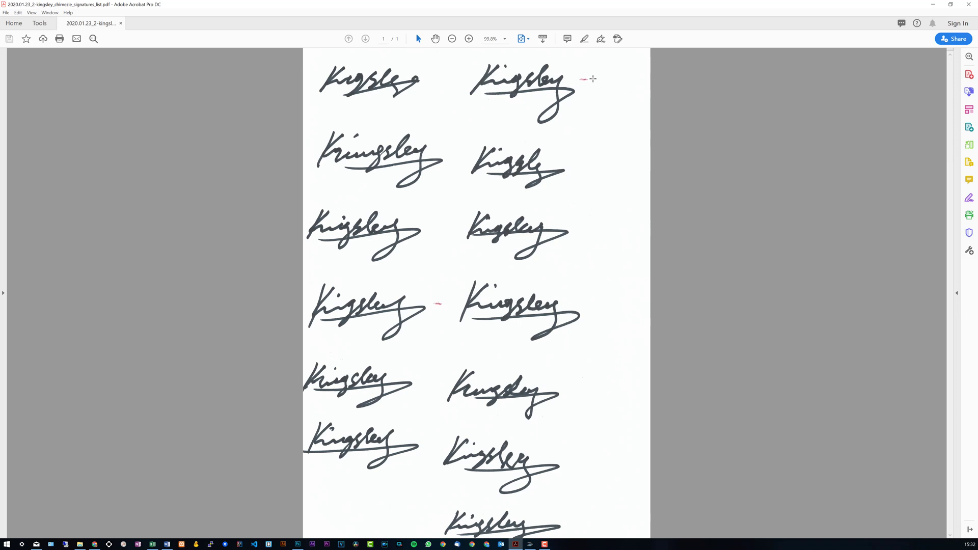
{"action": "mouse_move", "coordinate": [588, 78]}
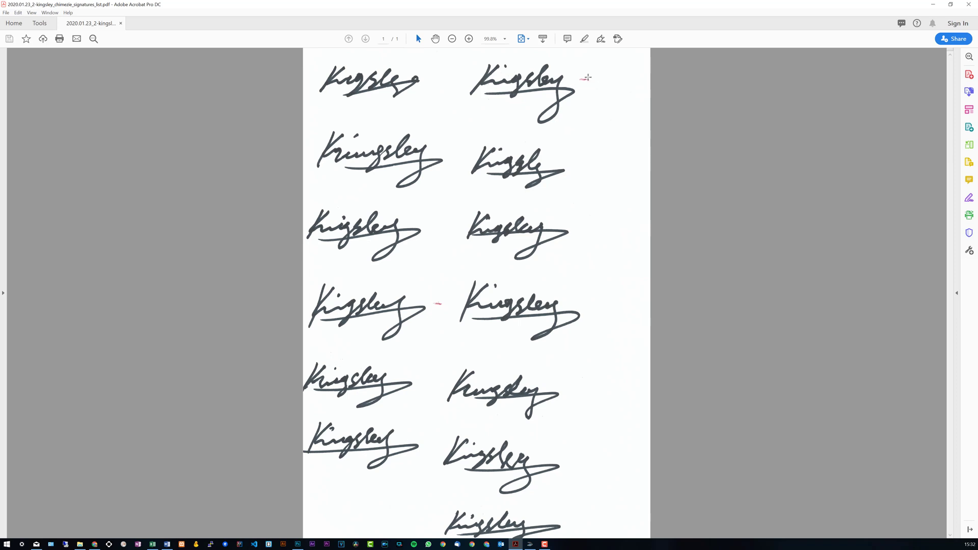
Zoom in on the red mark beside the top-right signature, then restore the page view
{"action": "left_click", "coordinate": [469, 39]}
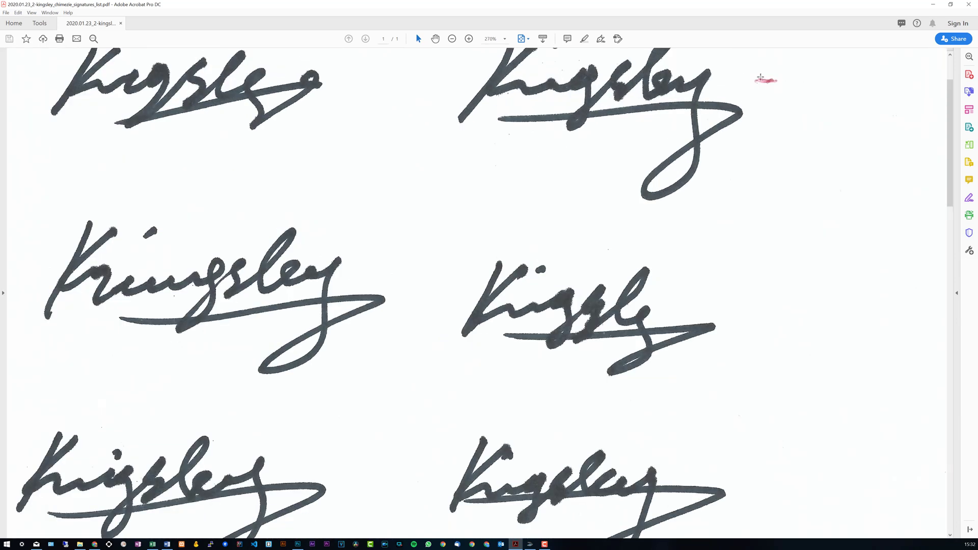
{"action": "left_click", "coordinate": [766, 80]}
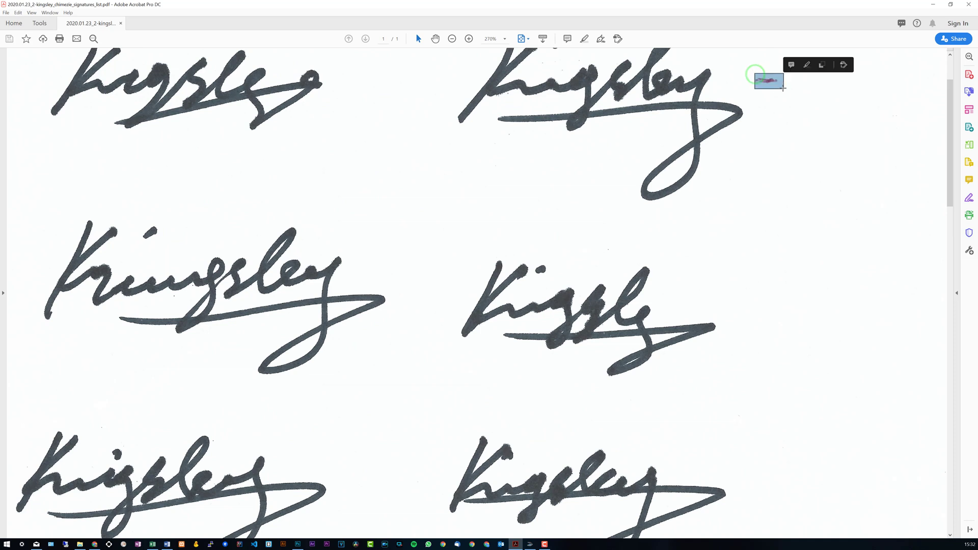
{"action": "left_click", "coordinate": [453, 39]}
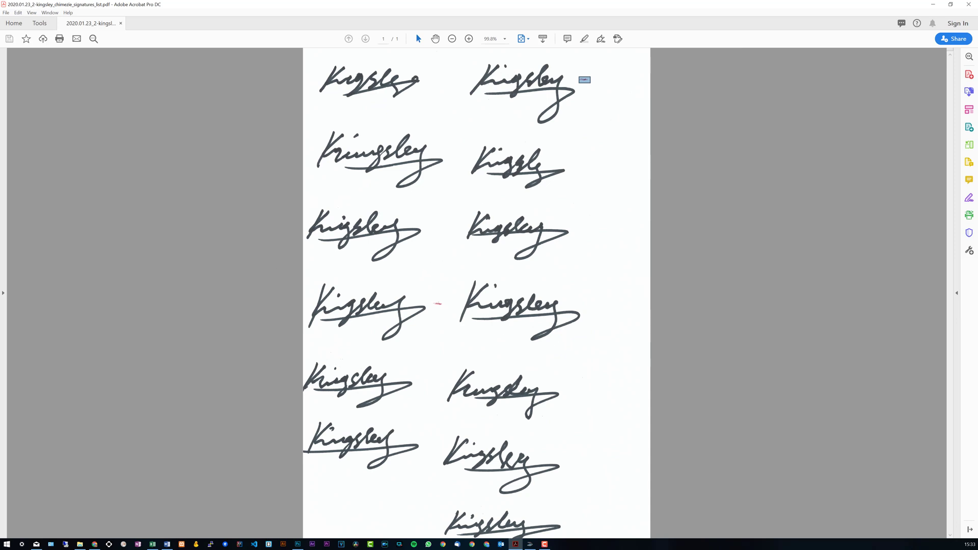
{"action": "mouse_move", "coordinate": [585, 130]}
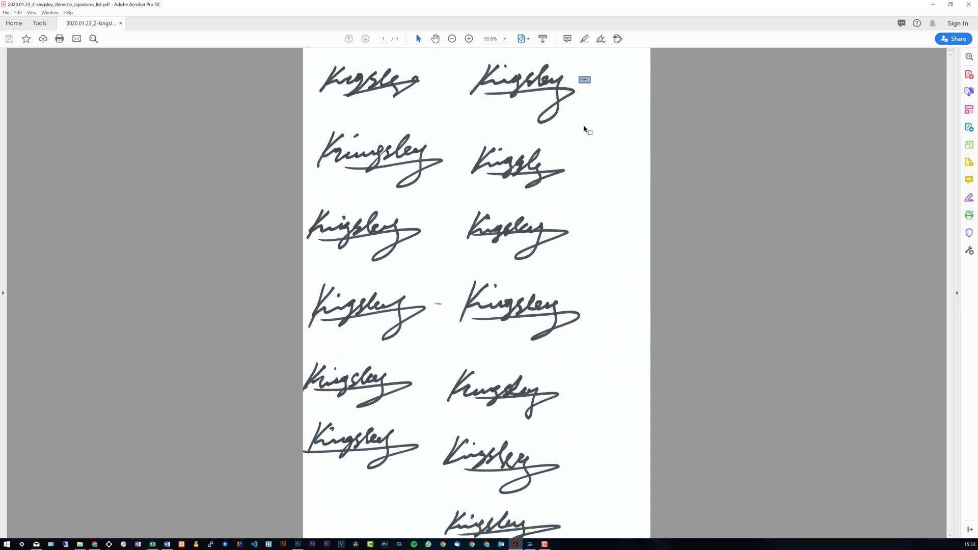
{"action": "left_click", "coordinate": [451, 39]}
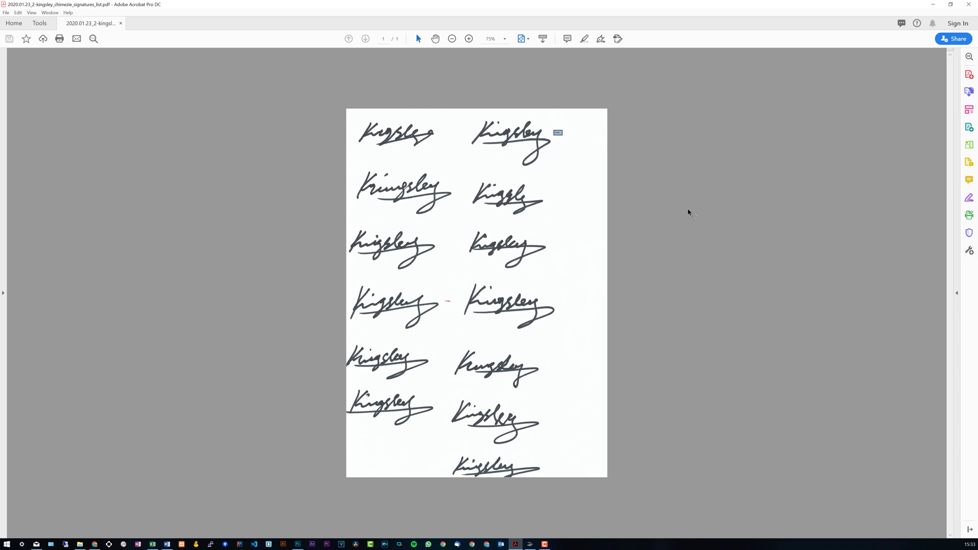
{"action": "left_click", "coordinate": [469, 39]}
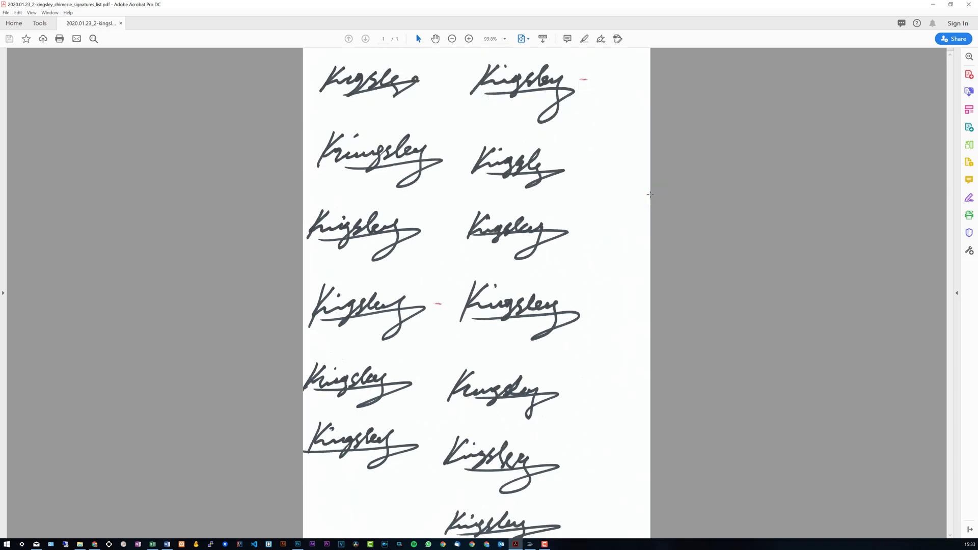
{"action": "mouse_move", "coordinate": [648, 181]}
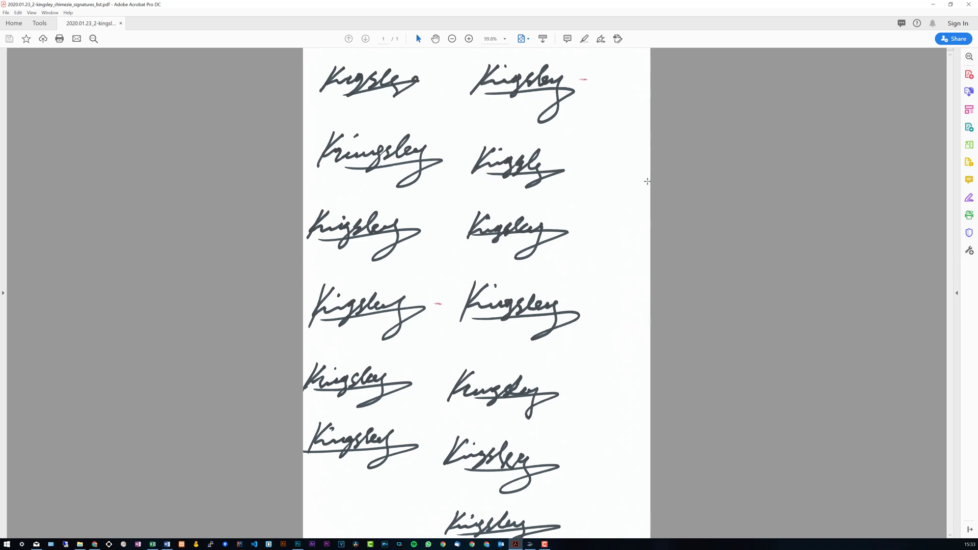
{"action": "mouse_move", "coordinate": [636, 193]}
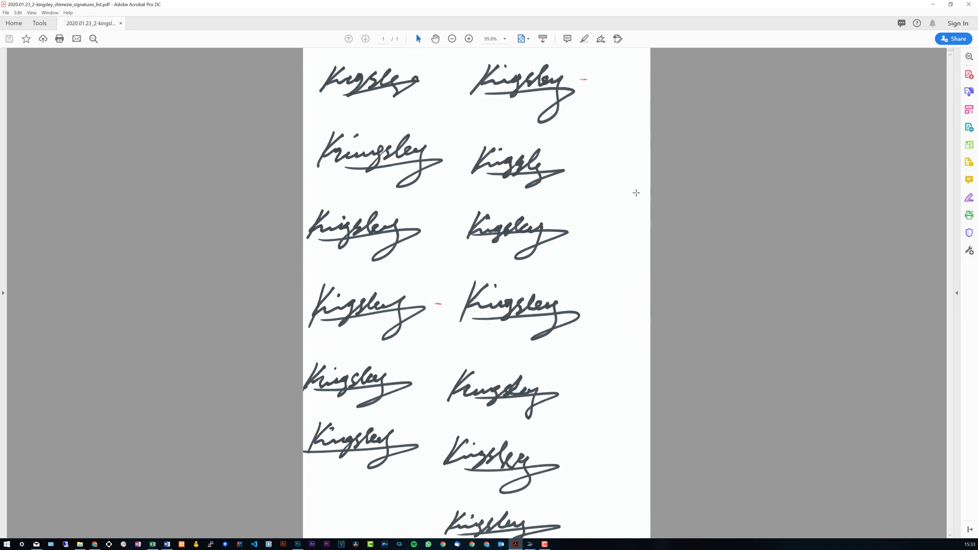
{"action": "mouse_move", "coordinate": [435, 201]}
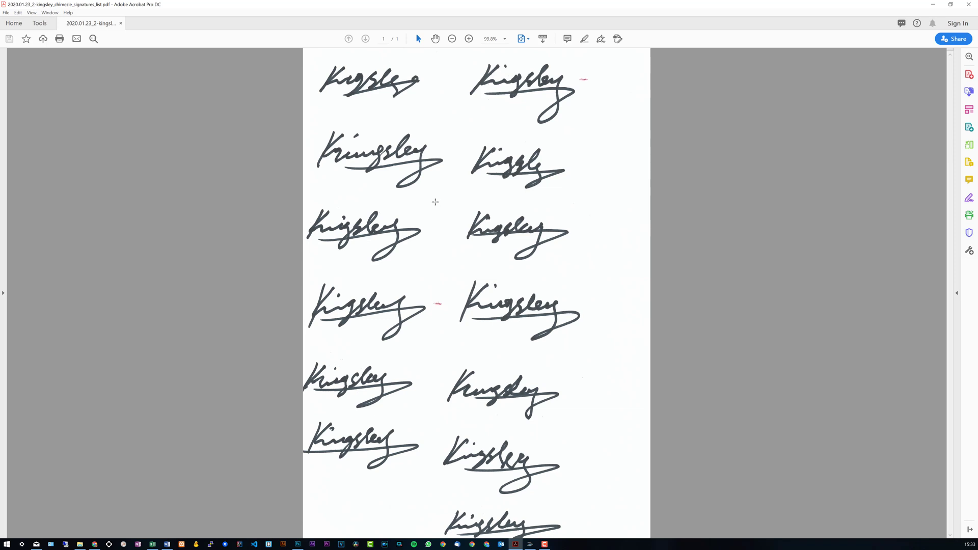
{"action": "mouse_move", "coordinate": [367, 358]}
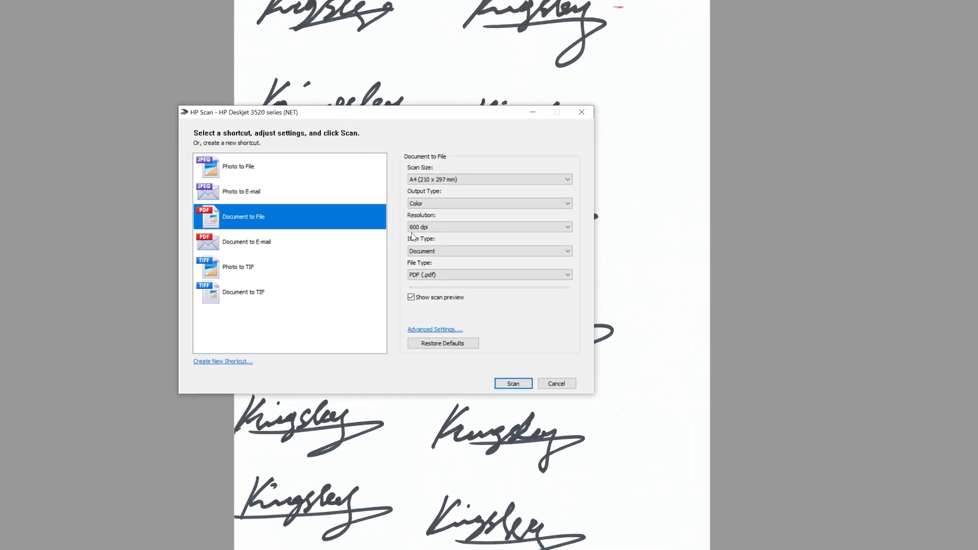
{"action": "mouse_move", "coordinate": [401, 237]}
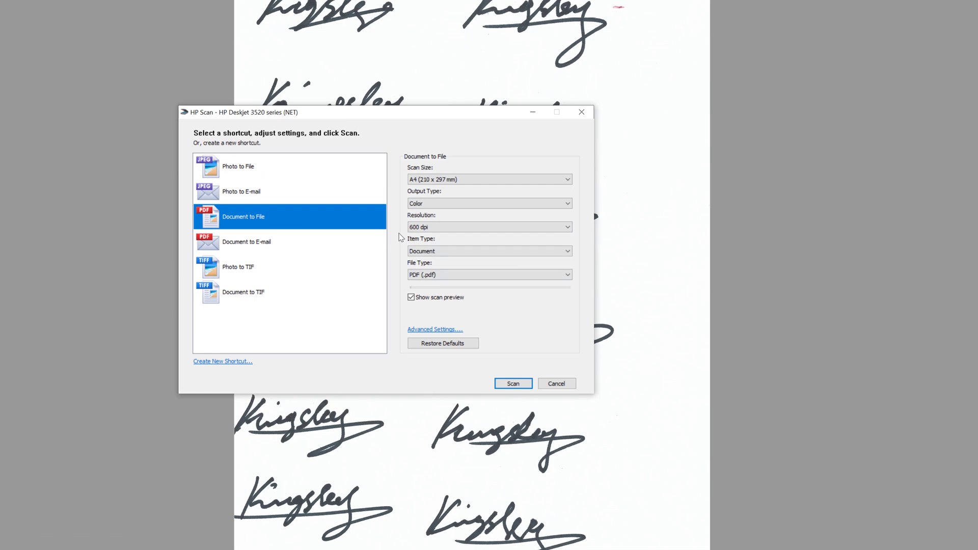
{"action": "mouse_move", "coordinate": [411, 217]}
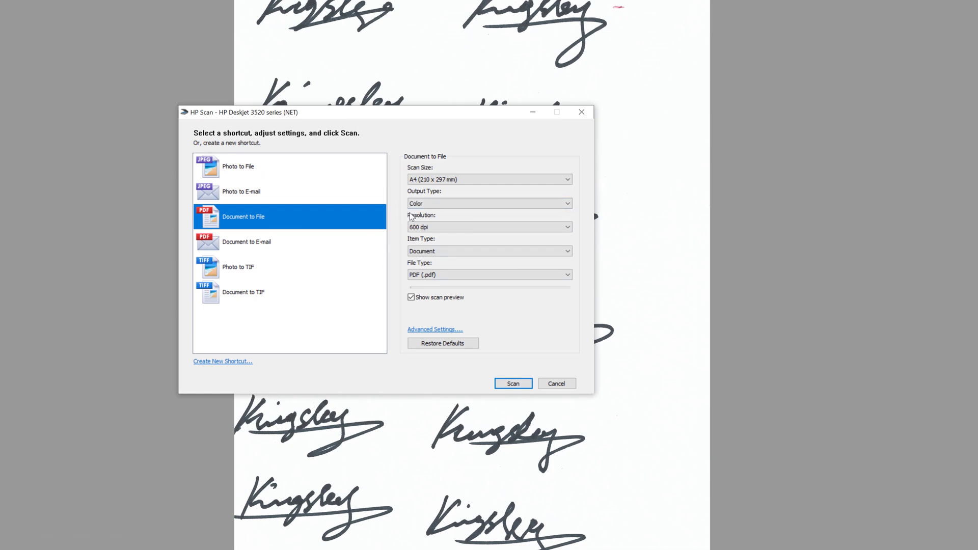
{"action": "mouse_move", "coordinate": [236, 217]}
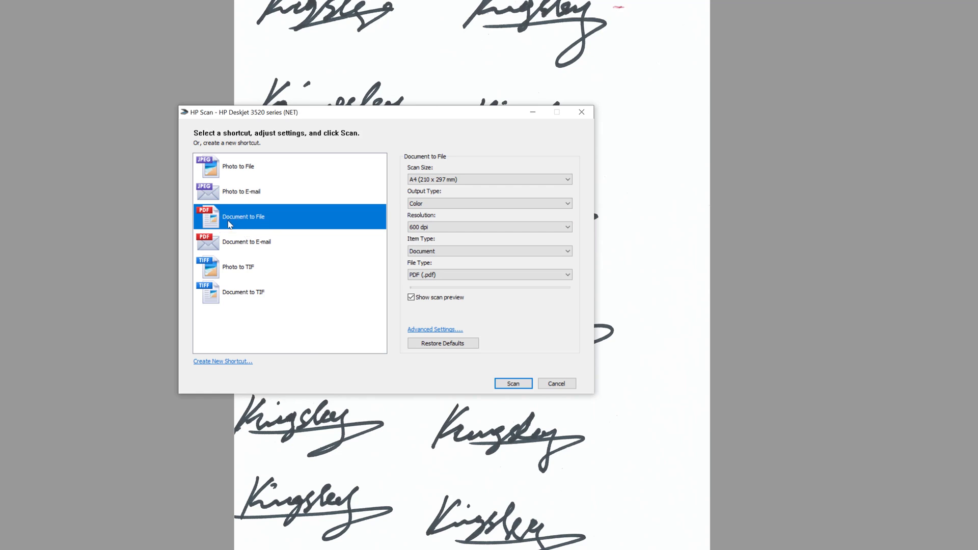
{"action": "mouse_move", "coordinate": [240, 181]}
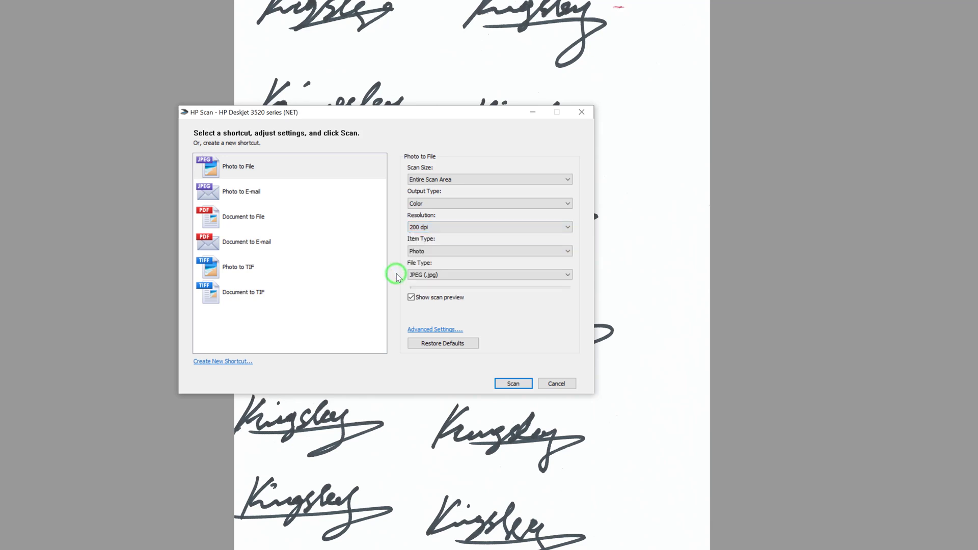
{"action": "mouse_move", "coordinate": [398, 267]}
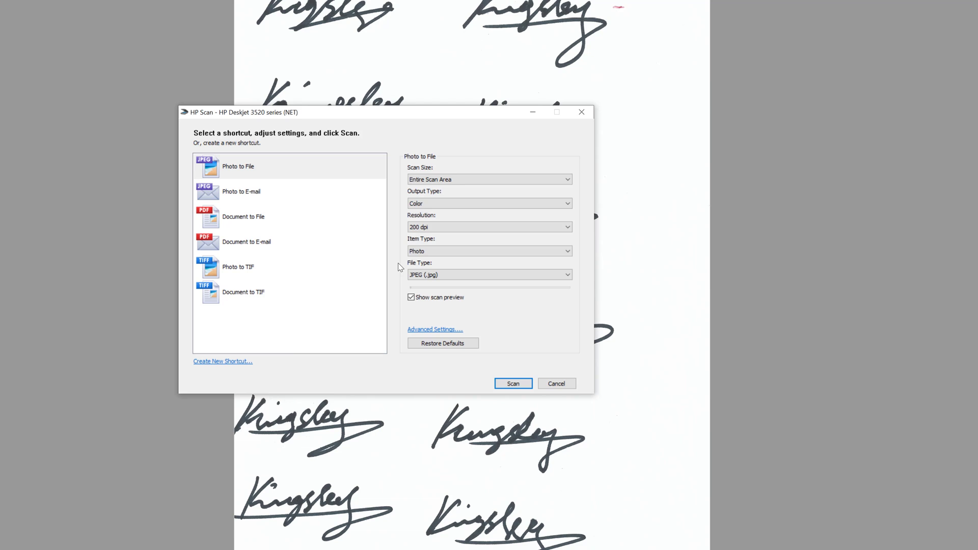
{"action": "left_click", "coordinate": [489, 226]}
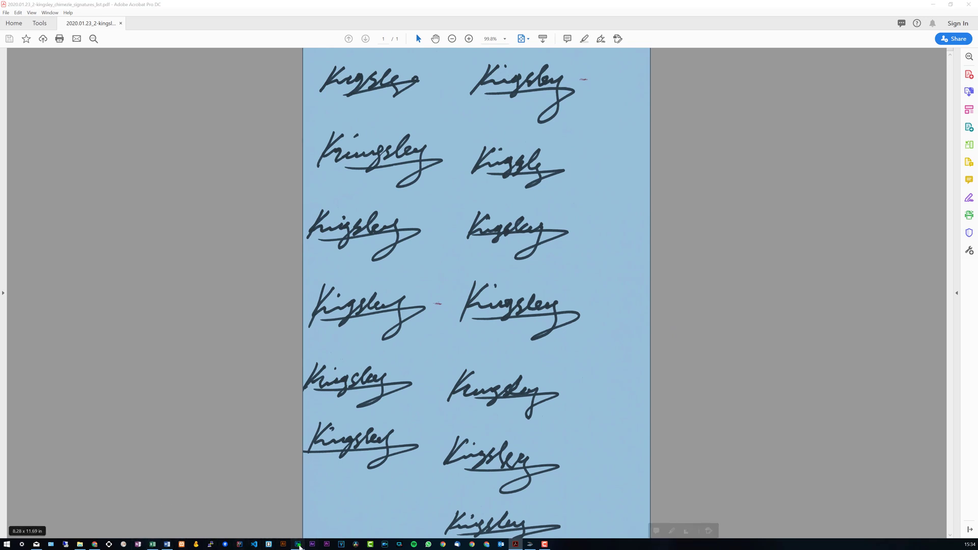
Switch from Acrobat to Photoshop from the taskbar to reach the recent files screen
{"action": "left_click", "coordinate": [310, 544]}
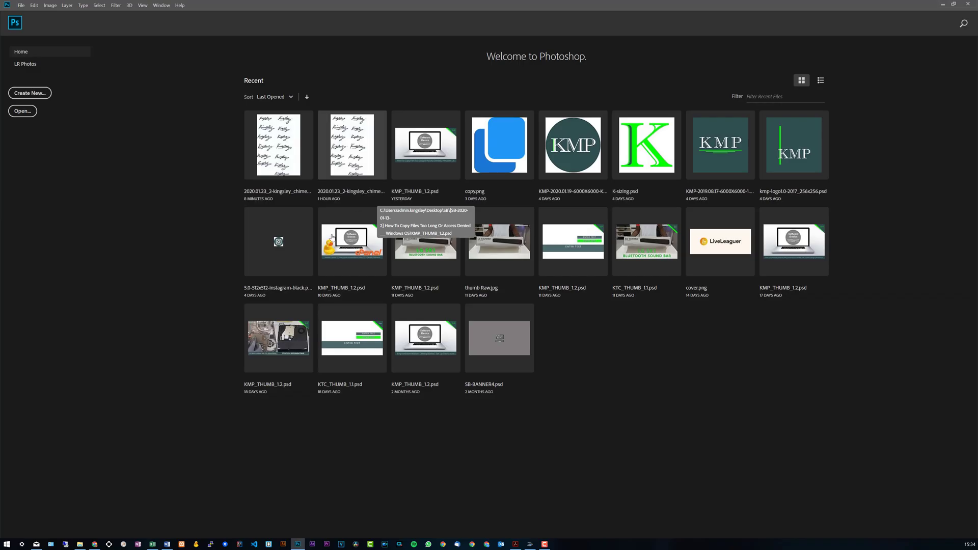
{"action": "mouse_move", "coordinate": [598, 73]}
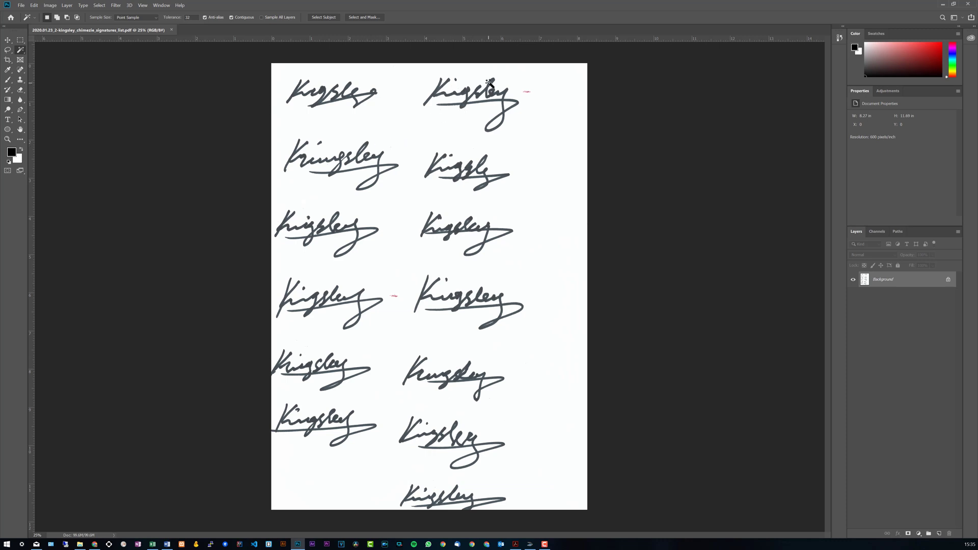
{"action": "mouse_move", "coordinate": [609, 112]}
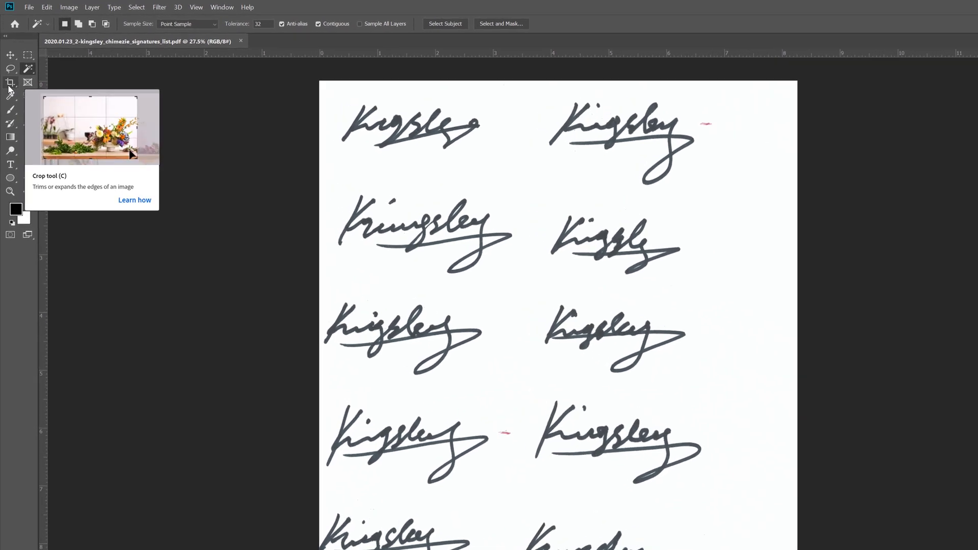
Take the Crop tool to frame a single Kingsley signature
{"action": "left_click", "coordinate": [10, 76]}
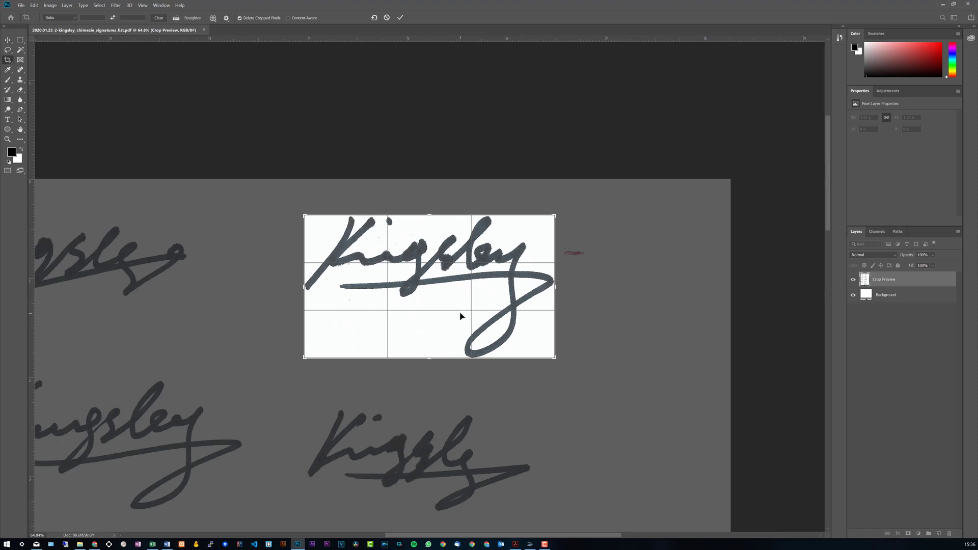
{"action": "mouse_move", "coordinate": [425, 280]}
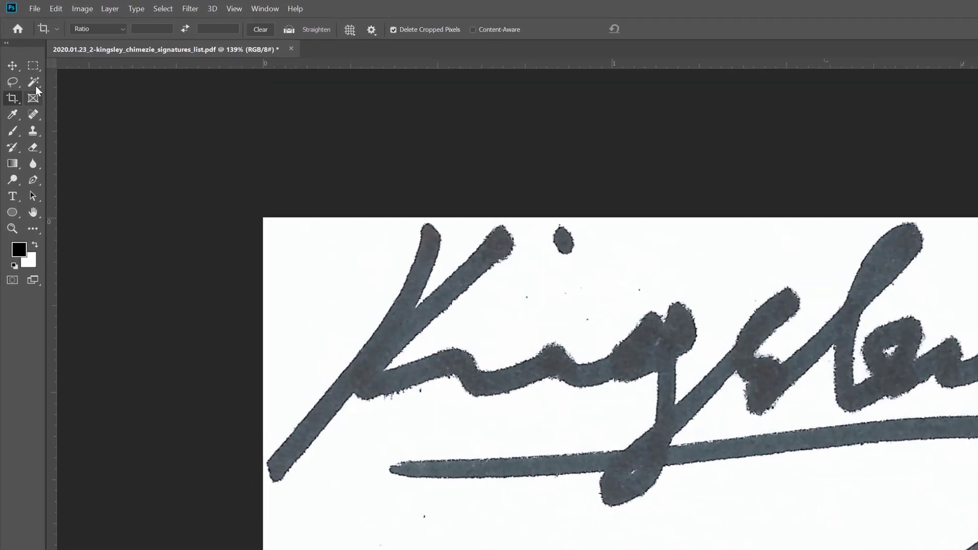
{"action": "mouse_move", "coordinate": [33, 98]}
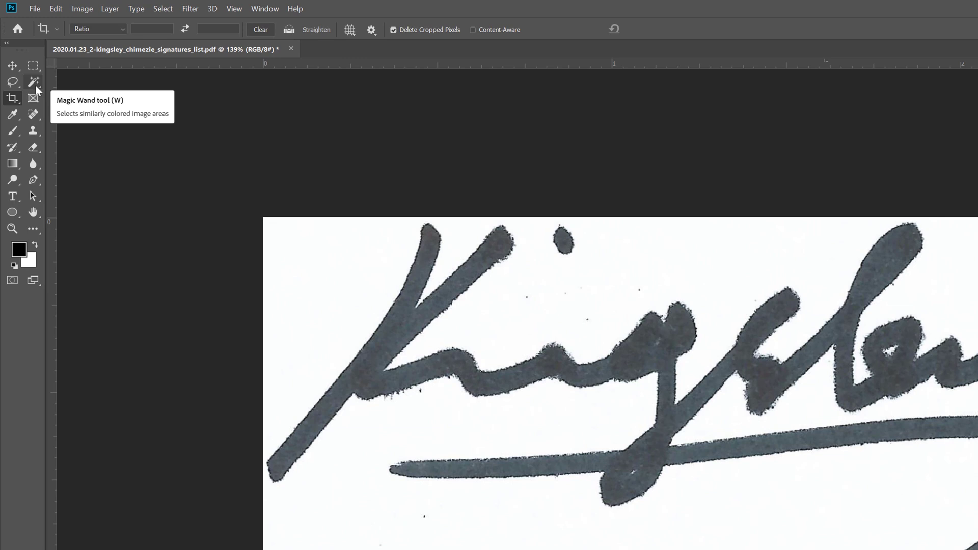
Choose the Magic Wand Tool from the selection tool group to pick the white background
{"action": "left_click", "coordinate": [34, 82]}
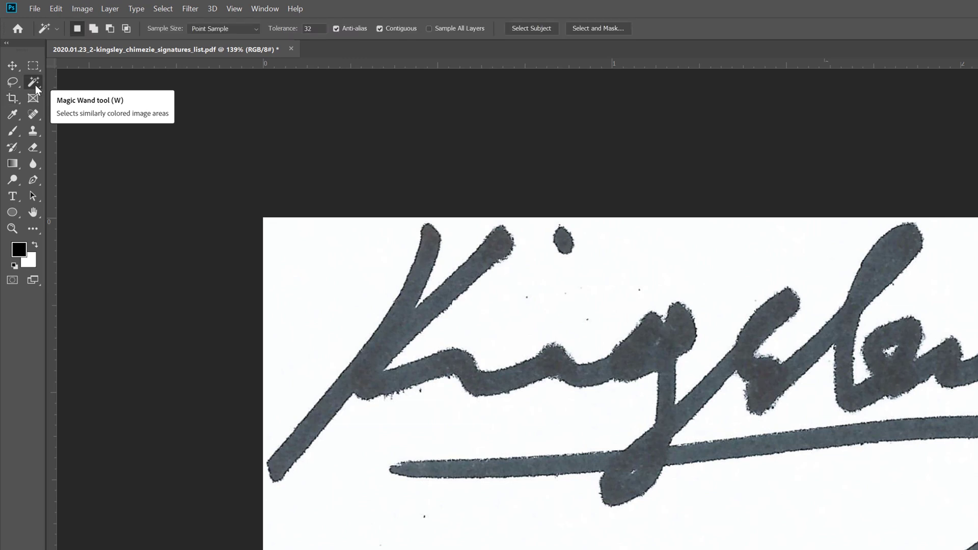
{"action": "right_click", "coordinate": [33, 82]}
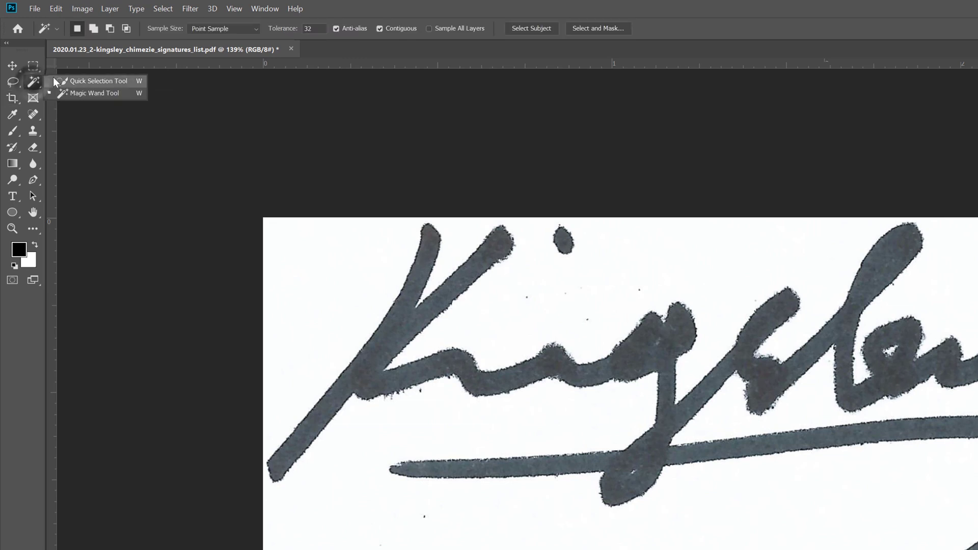
{"action": "mouse_move", "coordinate": [42, 91]}
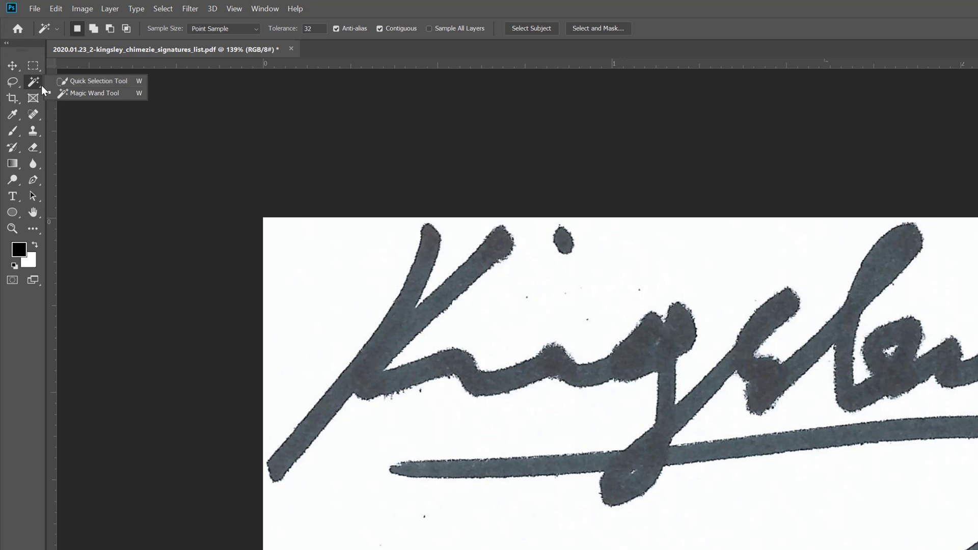
{"action": "mouse_move", "coordinate": [70, 93]}
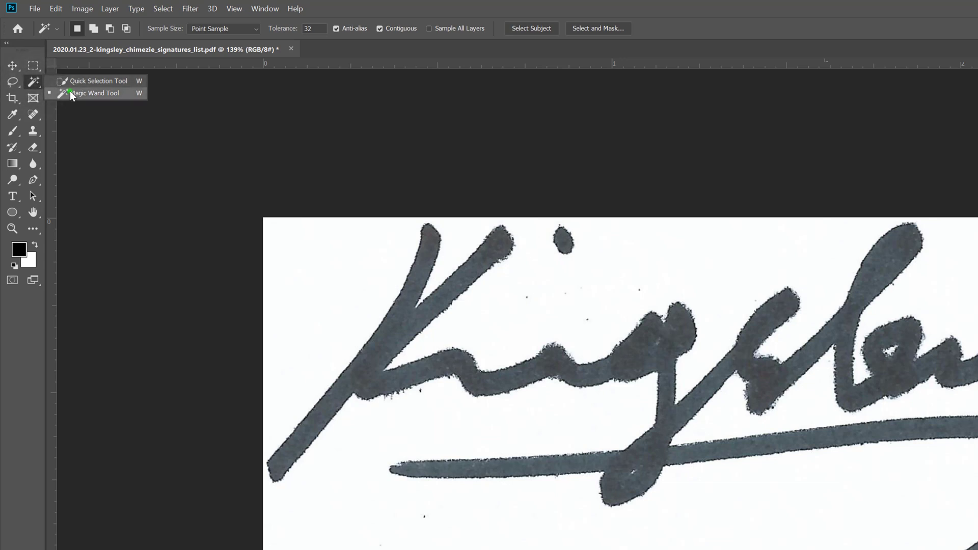
{"action": "left_click", "coordinate": [95, 93]}
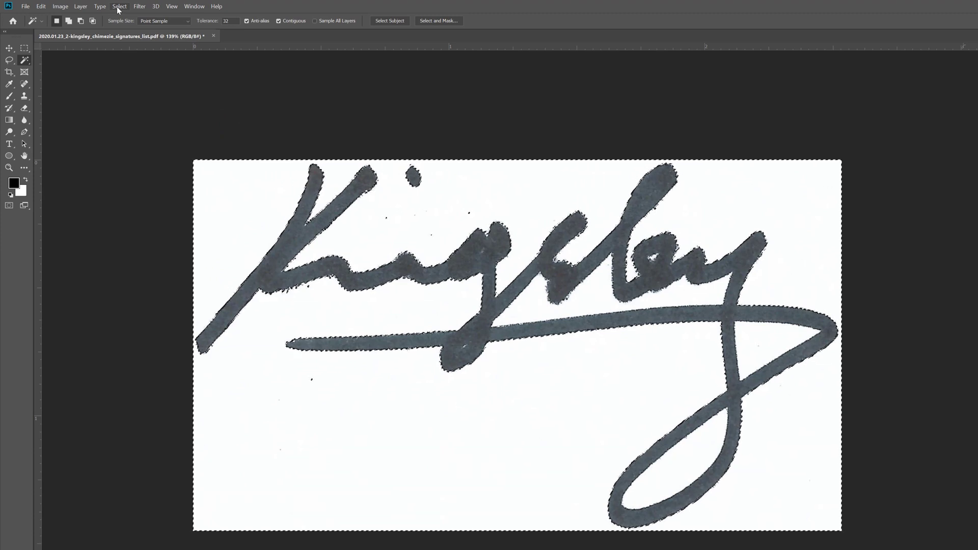
Invert the selection with Select > Inverse to isolate the signature strokes, then copy them
{"action": "left_click", "coordinate": [119, 6]}
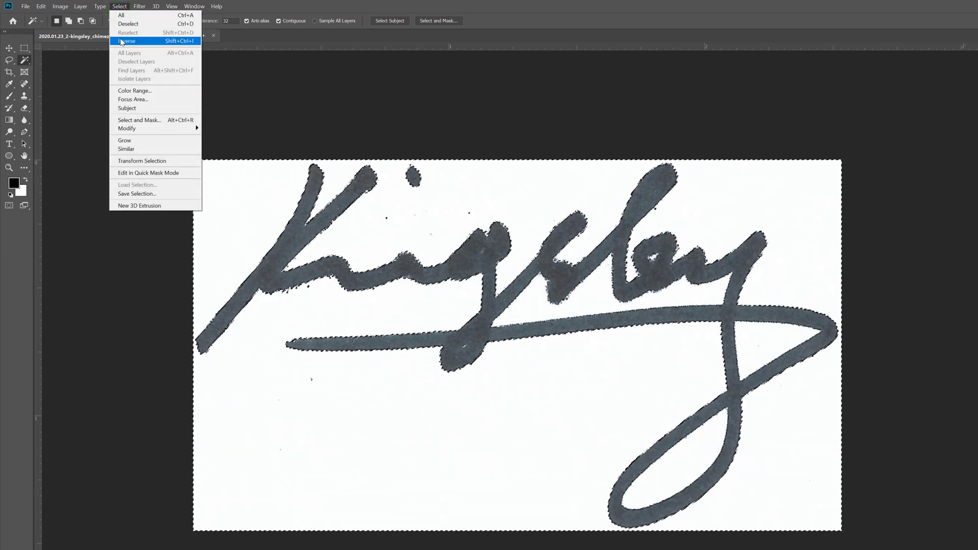
{"action": "left_click", "coordinate": [127, 42]}
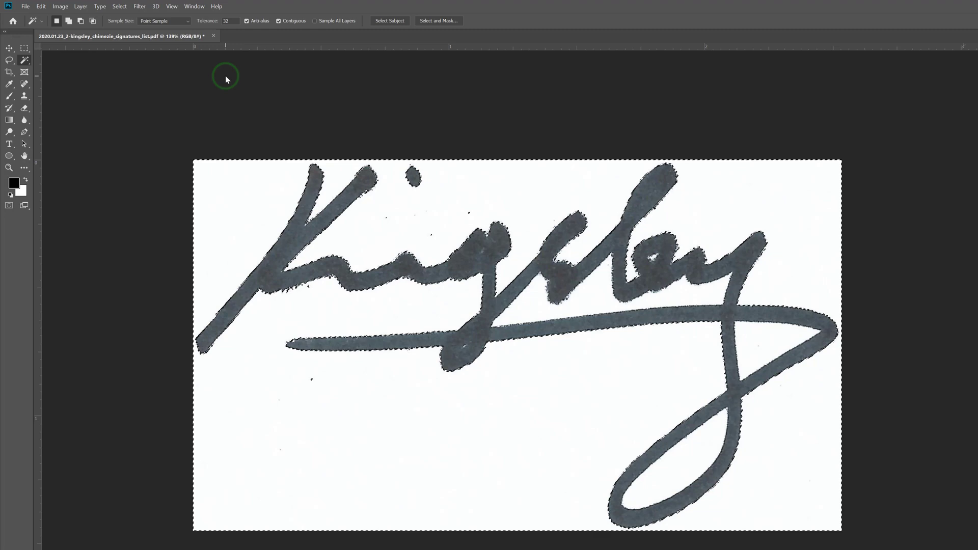
{"action": "key", "text": "Ctrl+Shift+I"}
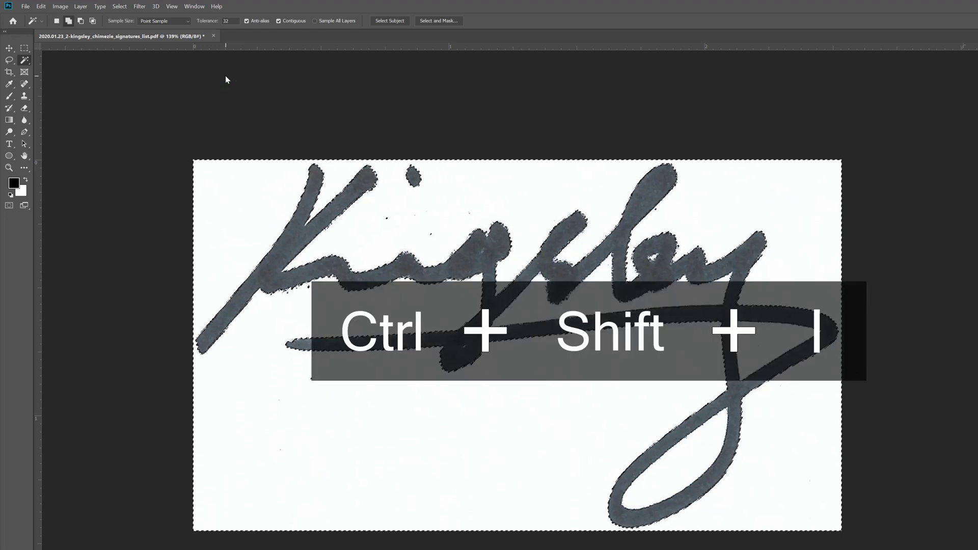
{"action": "key", "text": "ctrl+shift+i"}
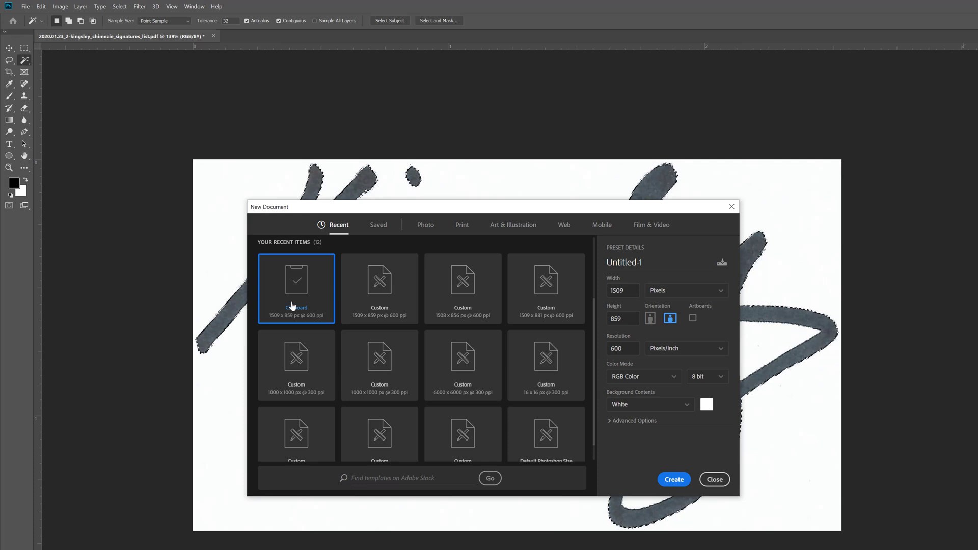
{"action": "mouse_move", "coordinate": [303, 291]}
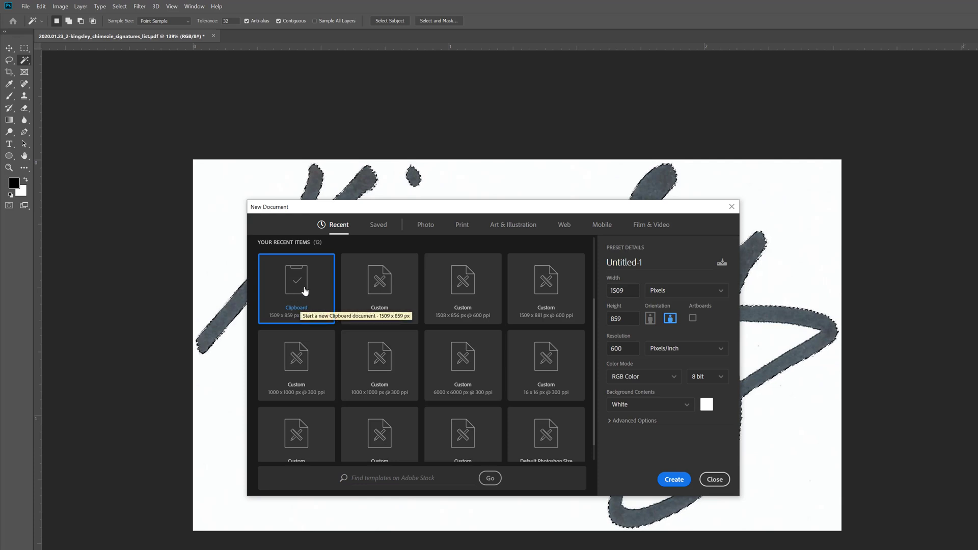
{"action": "mouse_move", "coordinate": [531, 355]}
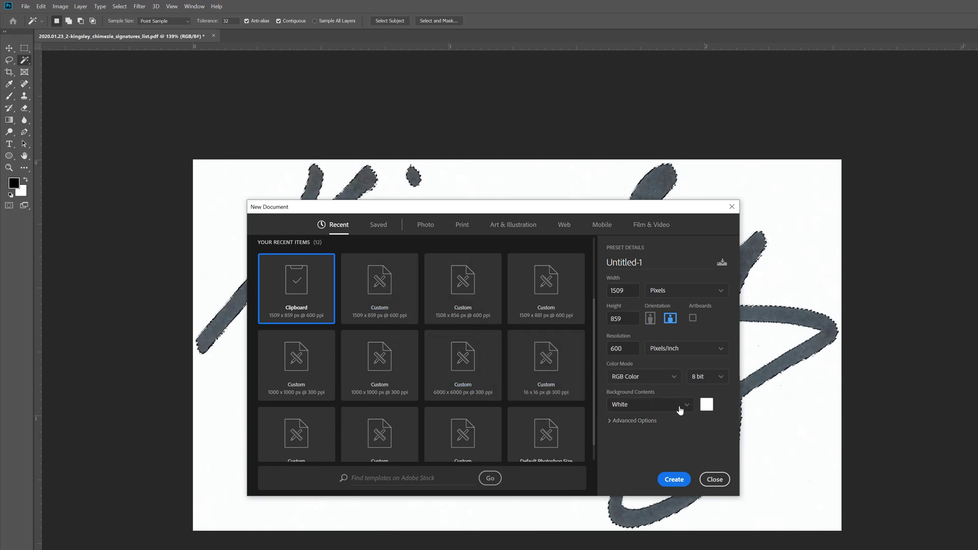
Create a new 1509×859 px, 600 ppi document from the Clipboard preset
{"action": "left_click", "coordinate": [649, 404]}
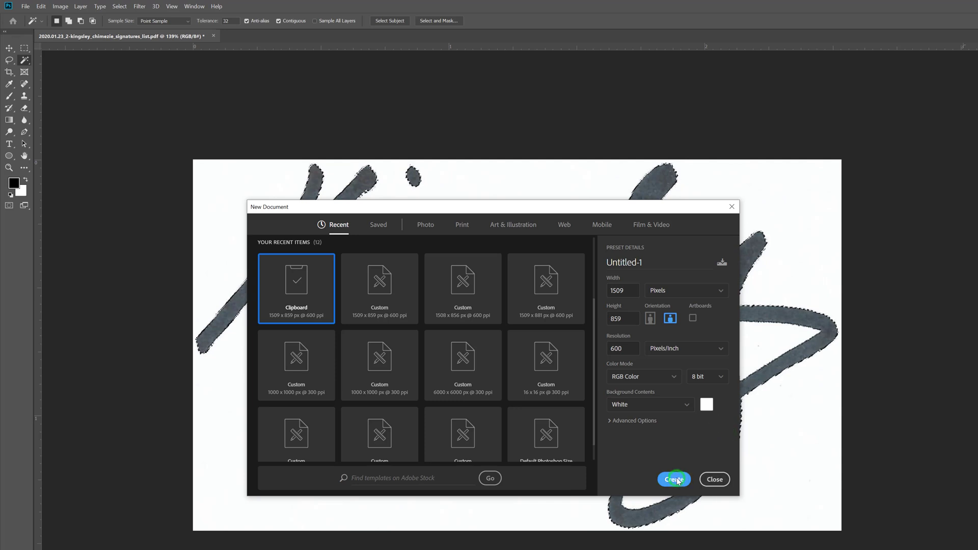
{"action": "left_click", "coordinate": [673, 479]}
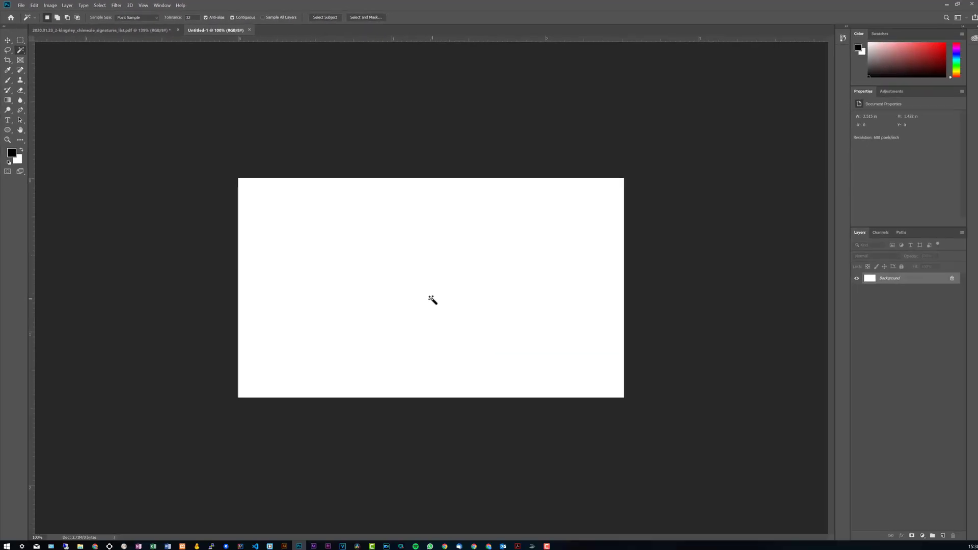
Paste the copied Kingsley strokes into the new document as their own layer
{"action": "key", "text": "ctrl+v"}
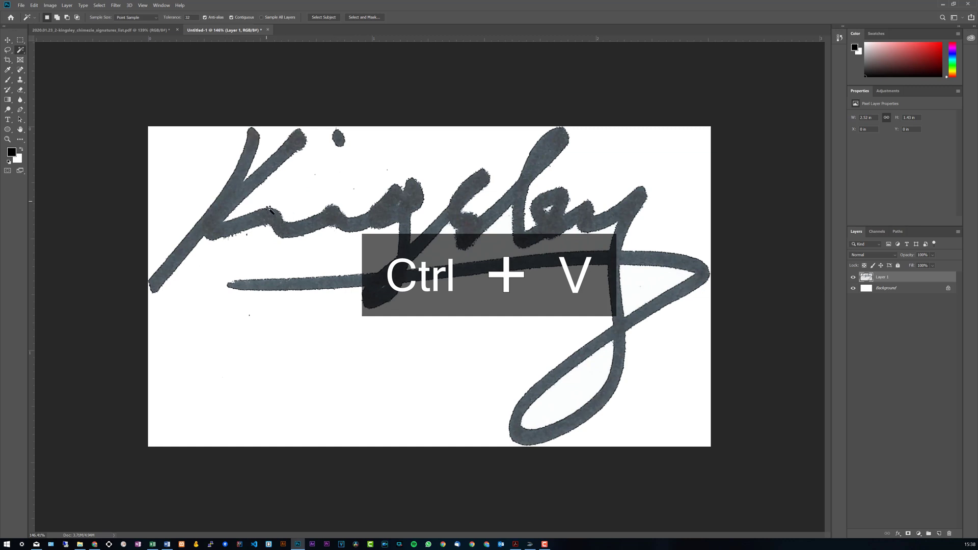
{"action": "key", "text": "ctrl+v"}
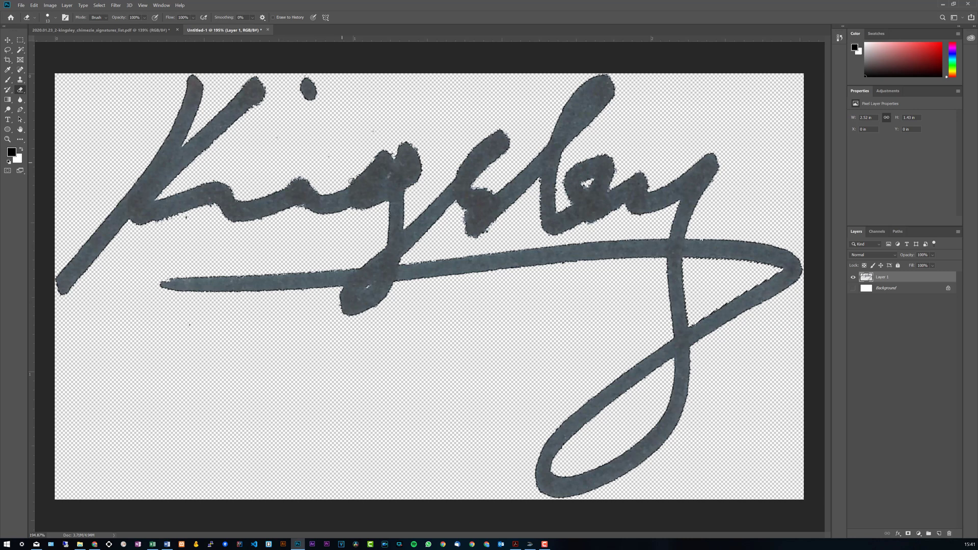
{"action": "mouse_move", "coordinate": [308, 153]}
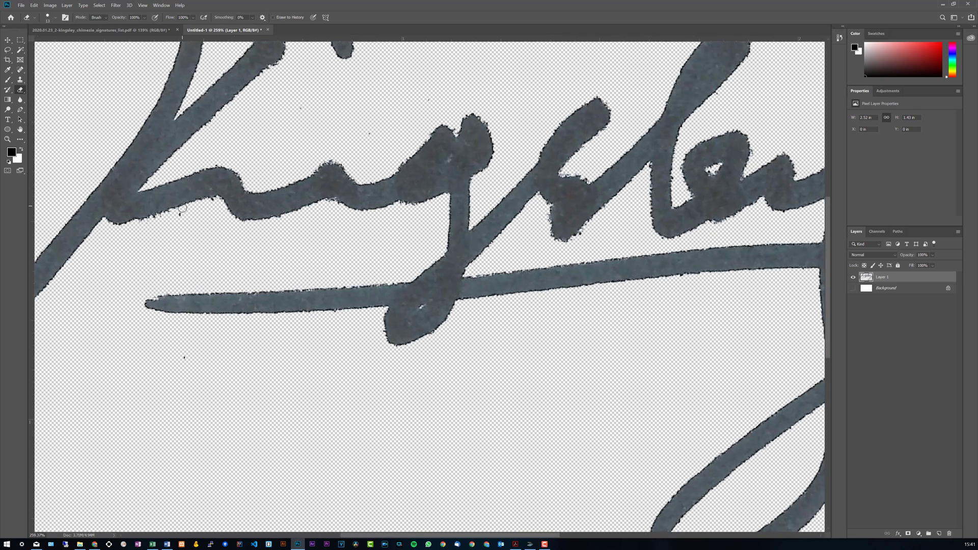
{"action": "mouse_move", "coordinate": [416, 97]}
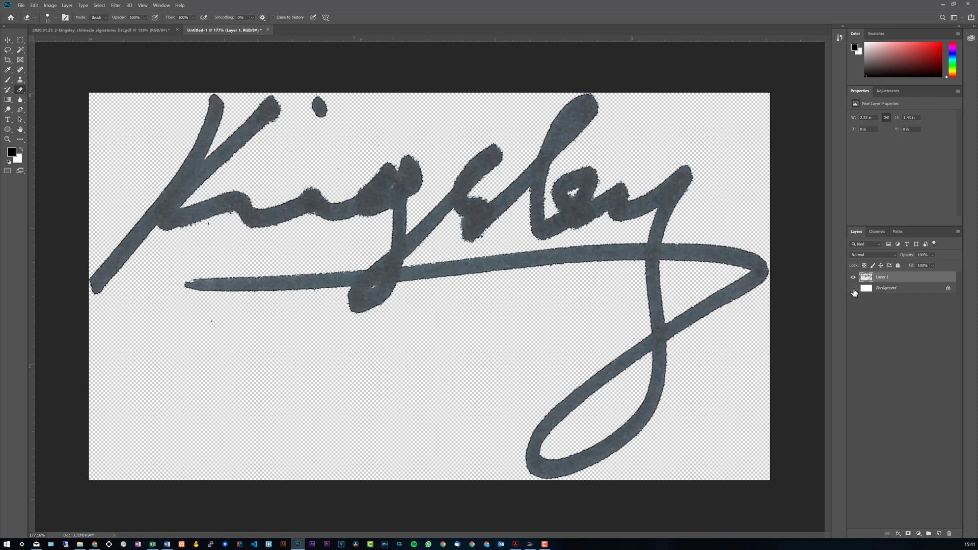
Check the Eraser variants, then hide the white Background layer to show transparency
{"action": "left_click", "coordinate": [853, 287]}
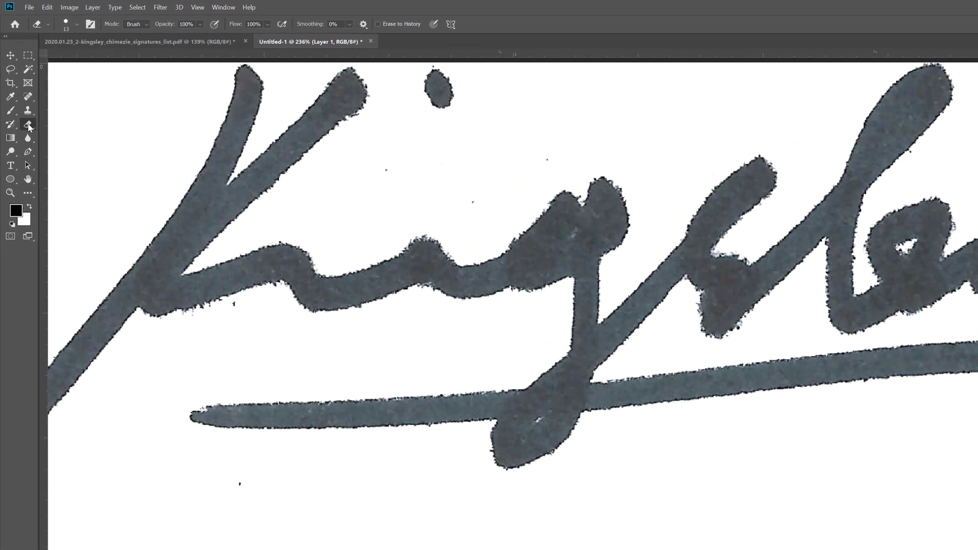
{"action": "mouse_move", "coordinate": [28, 124]}
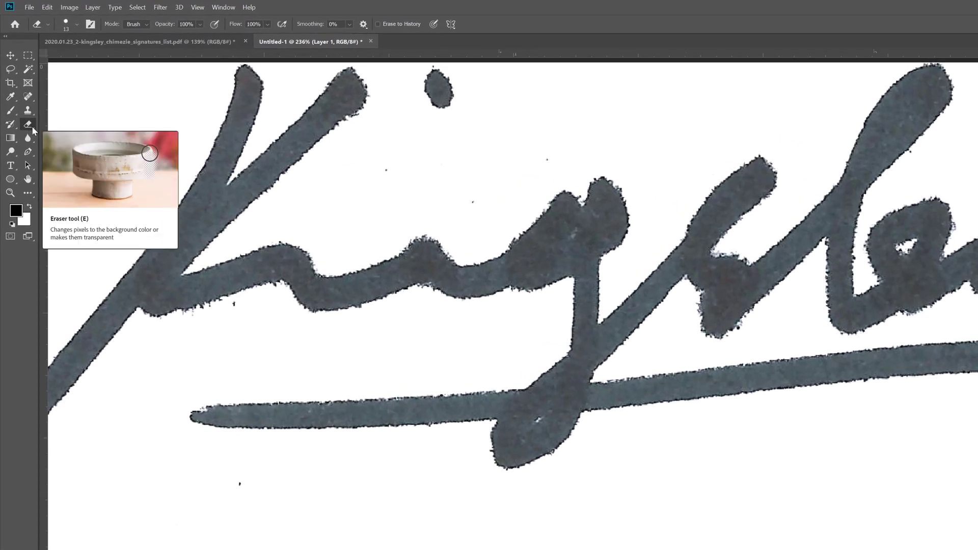
{"action": "mouse_move", "coordinate": [132, 200]}
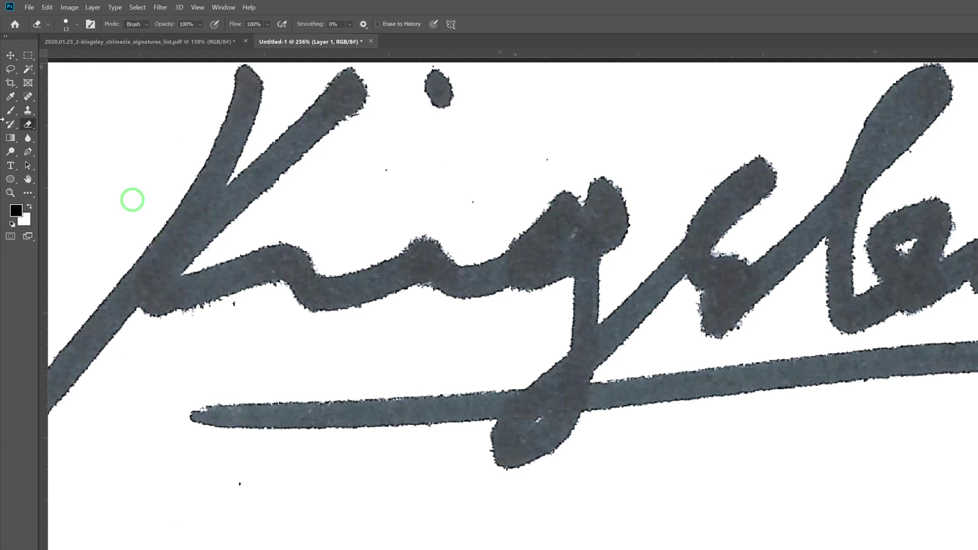
{"action": "right_click", "coordinate": [28, 123]}
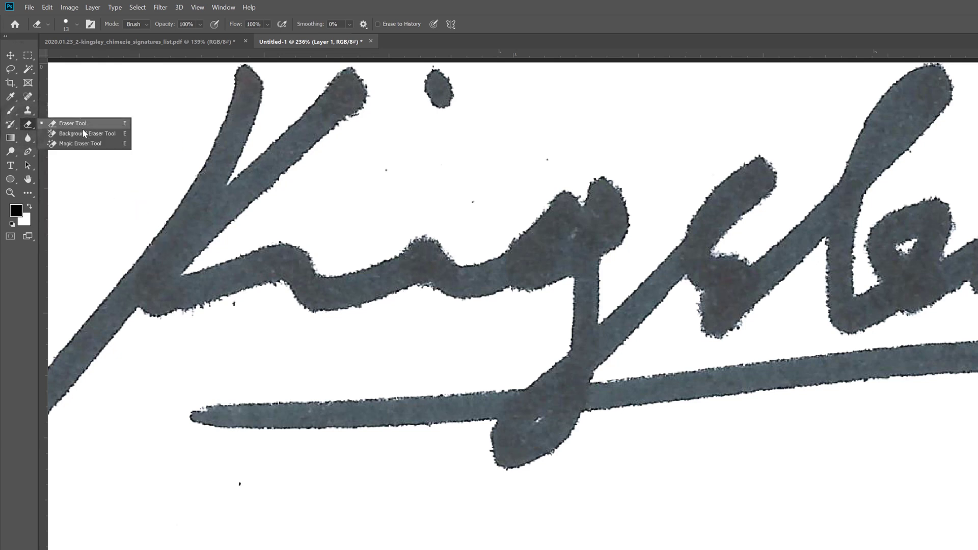
{"action": "mouse_move", "coordinate": [80, 143]}
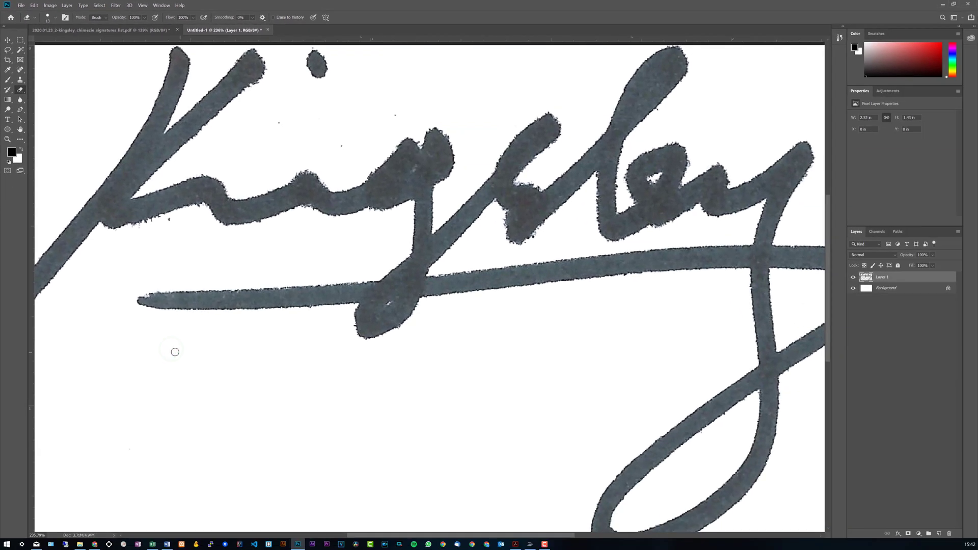
{"action": "mouse_move", "coordinate": [170, 221]}
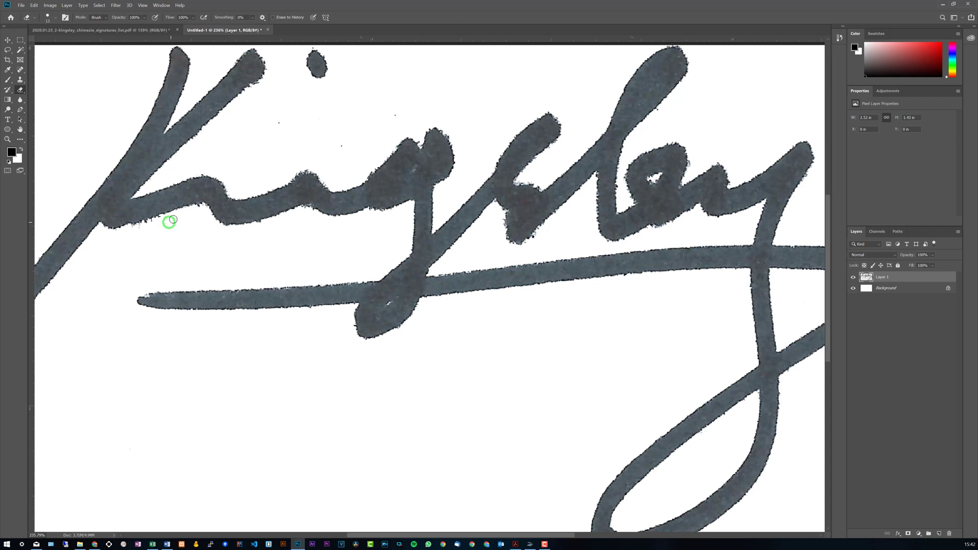
{"action": "mouse_move", "coordinate": [277, 120]}
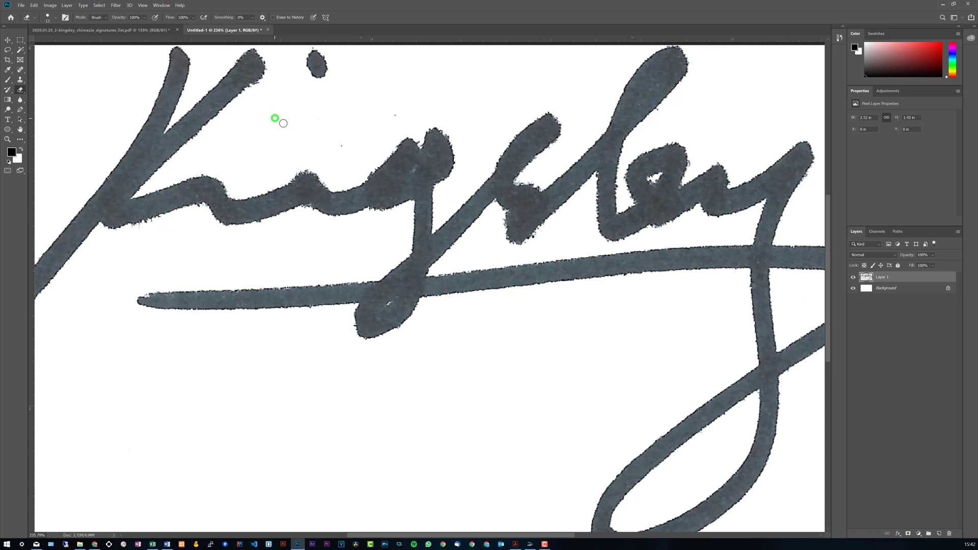
{"action": "mouse_move", "coordinate": [348, 137]}
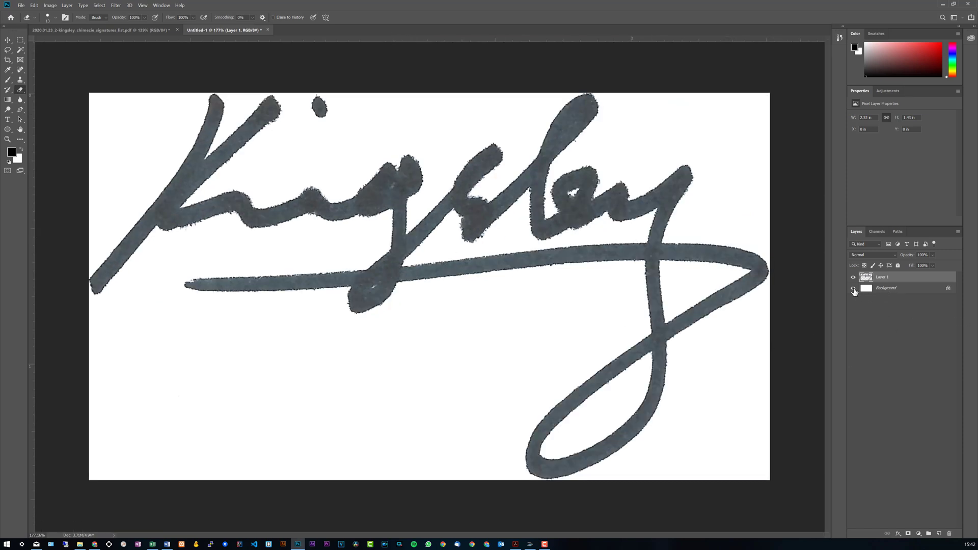
{"action": "left_click", "coordinate": [854, 287]}
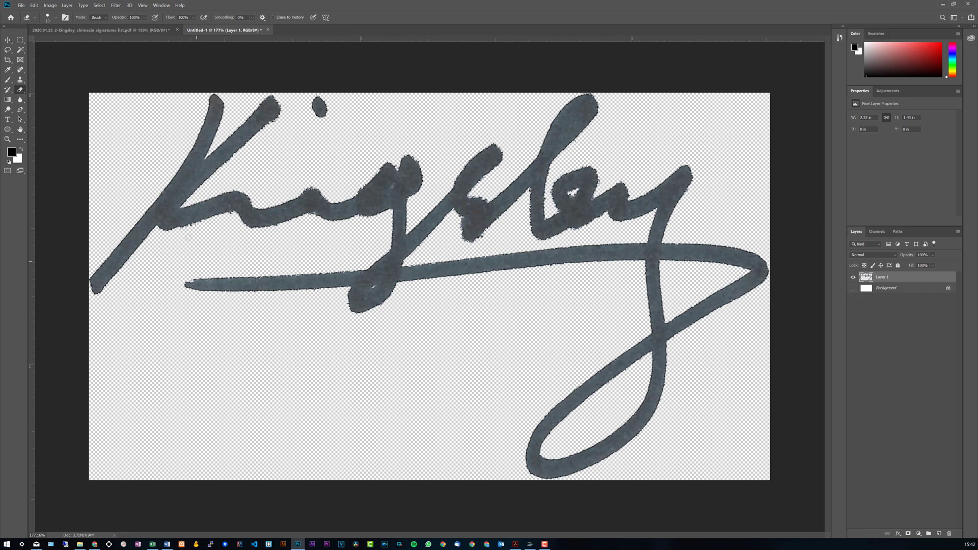
{"action": "mouse_move", "coordinate": [369, 342]}
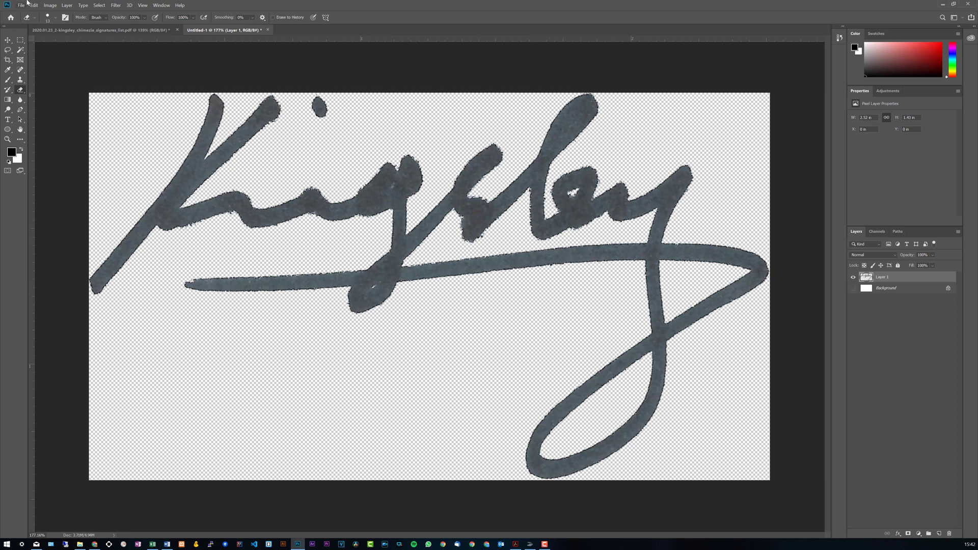
Save the transparent signature as signature.png on the Desktop, accepting the PNG options
{"action": "left_click", "coordinate": [22, 5]}
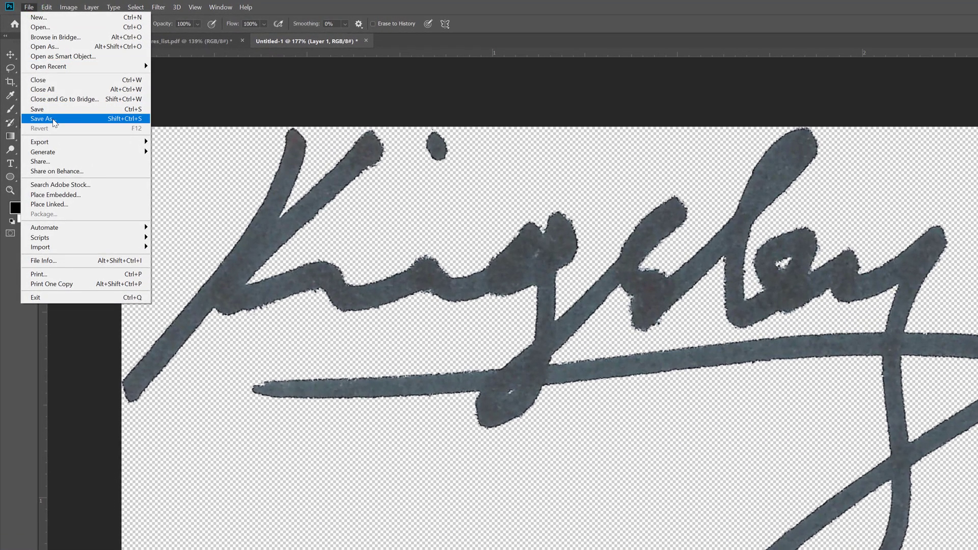
{"action": "mouse_move", "coordinate": [190, 104]}
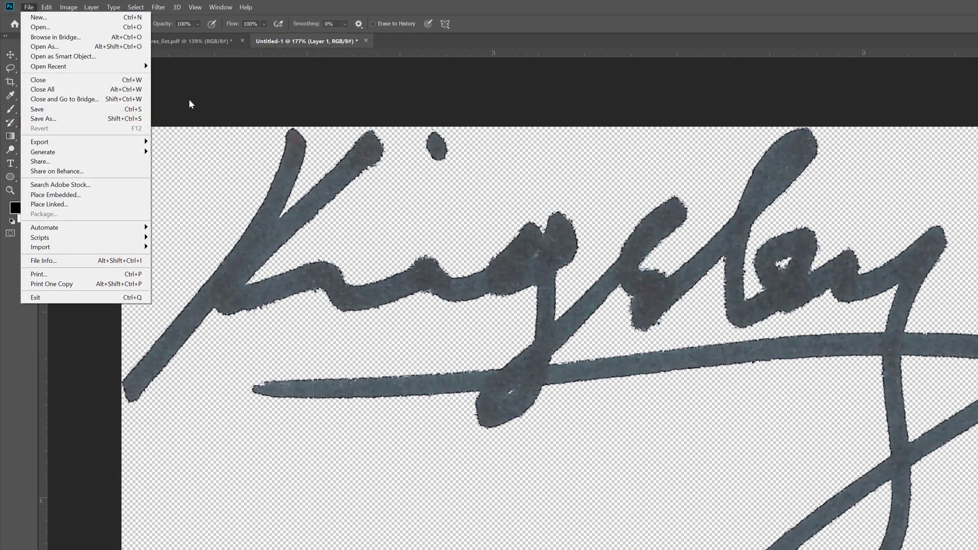
{"action": "left_click", "coordinate": [43, 119]}
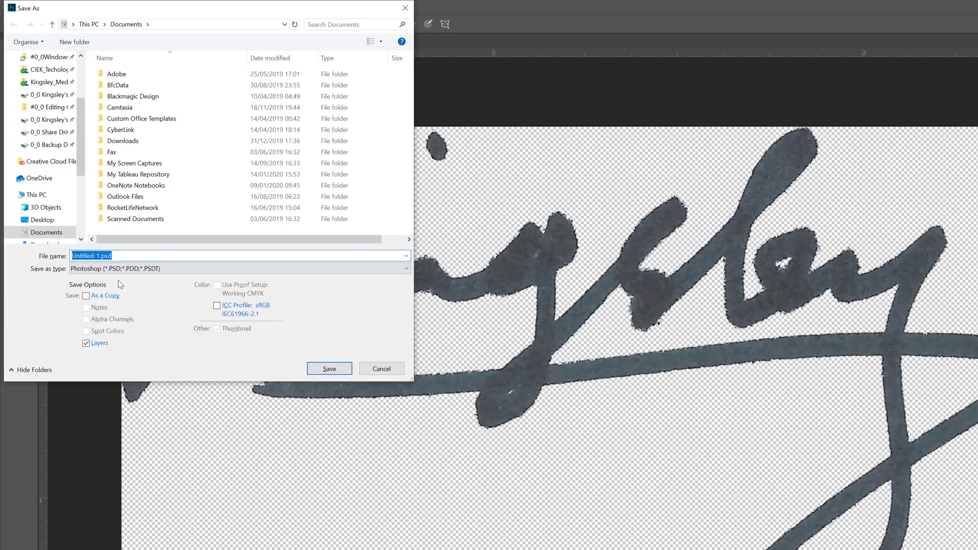
{"action": "left_click", "coordinate": [239, 268]}
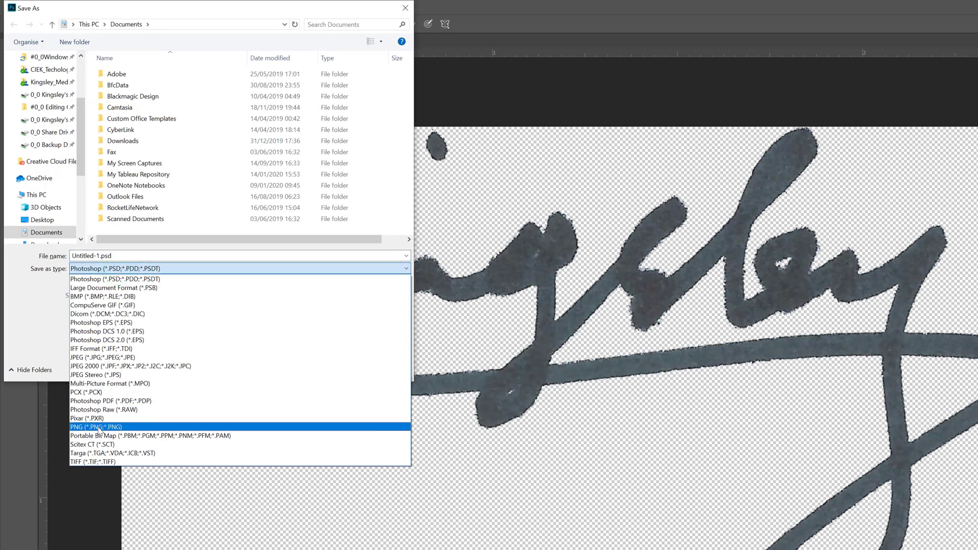
{"action": "left_click", "coordinate": [96, 427]}
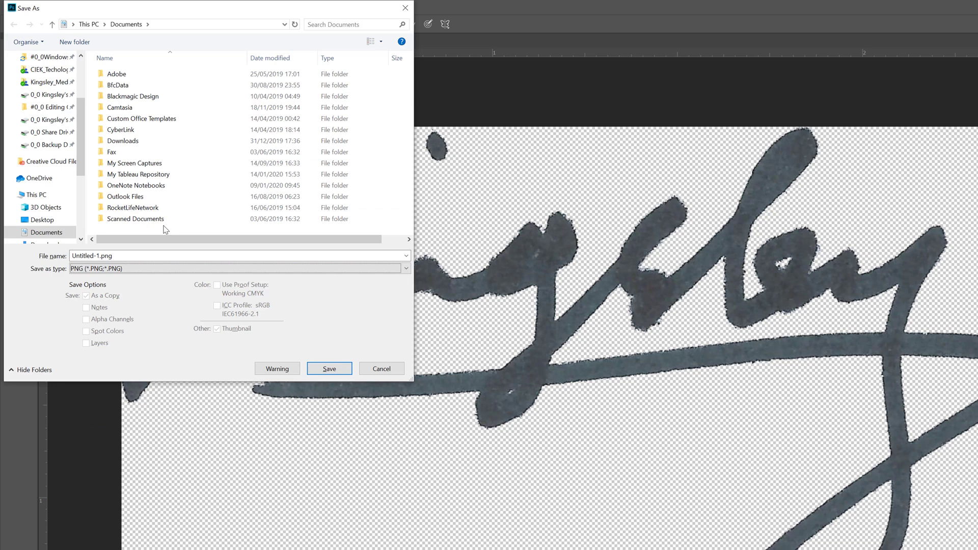
{"action": "left_click", "coordinate": [122, 141]}
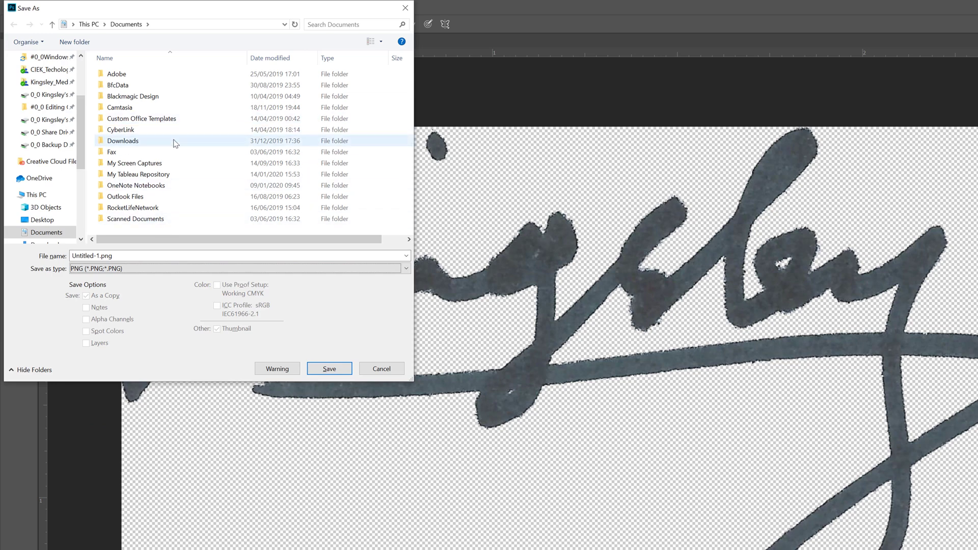
{"action": "left_click", "coordinate": [329, 368]}
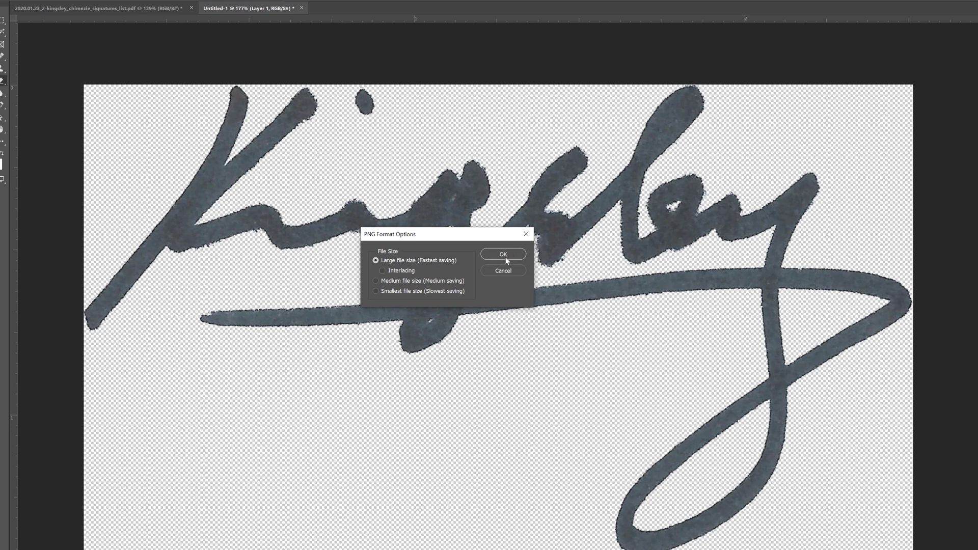
{"action": "left_click", "coordinate": [503, 254]}
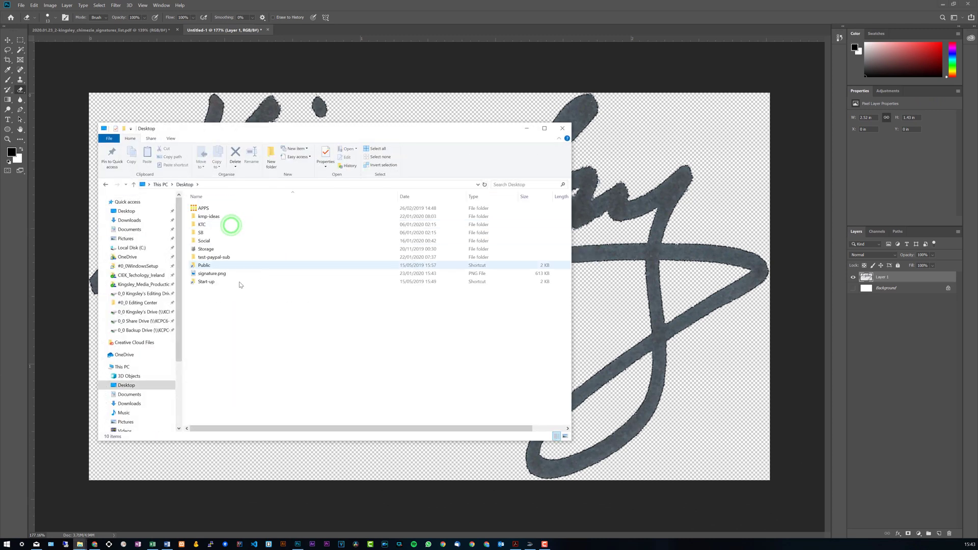
{"action": "left_click", "coordinate": [212, 273]}
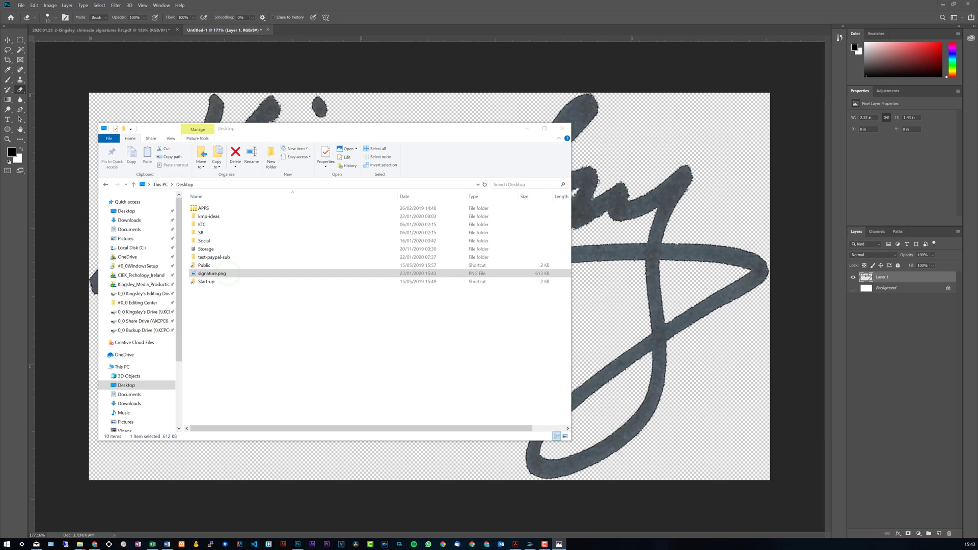
{"action": "double_click", "coordinate": [212, 273]}
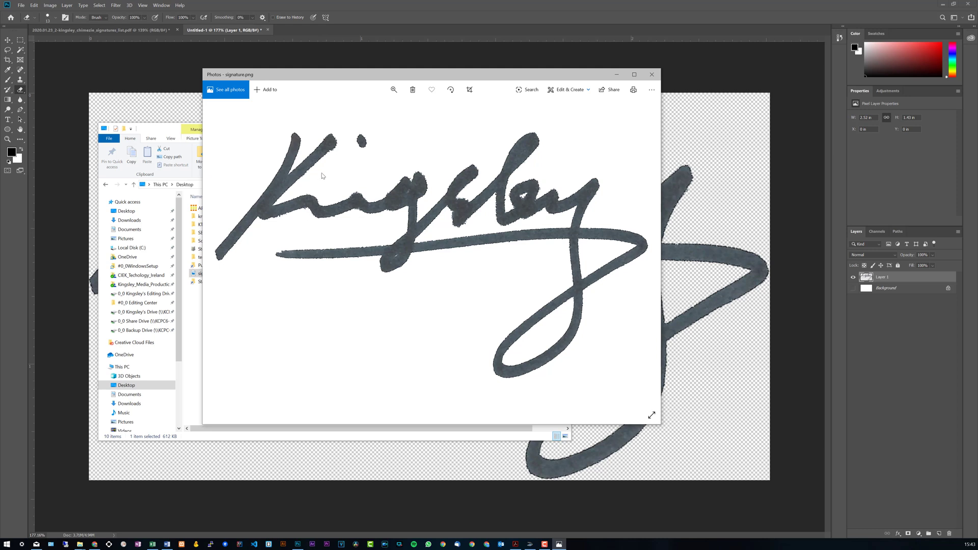
{"action": "mouse_move", "coordinate": [554, 67]}
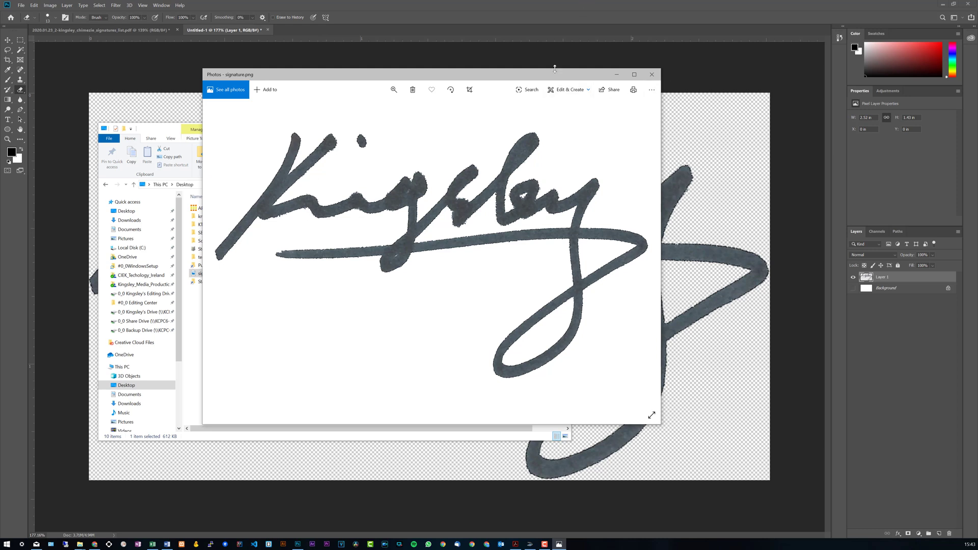
{"action": "left_click", "coordinate": [651, 75]}
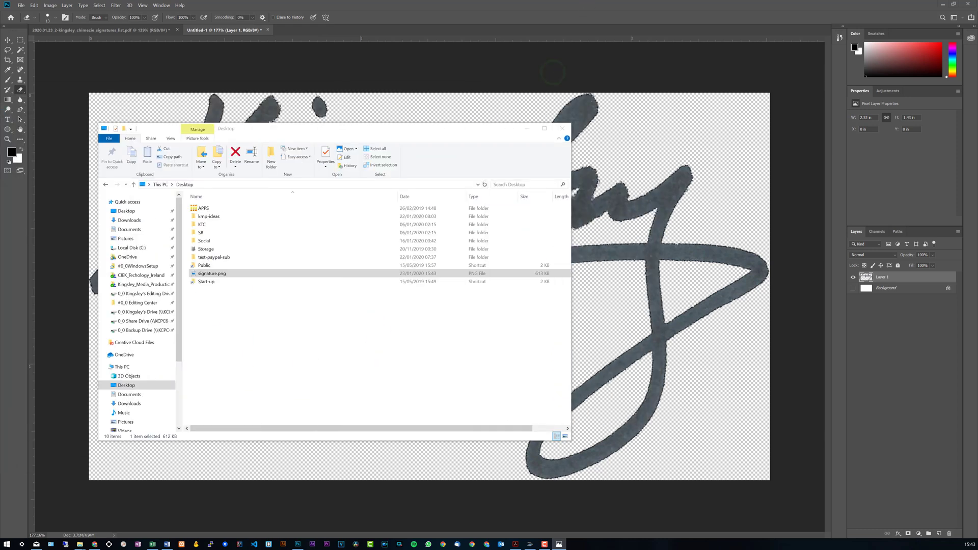
{"action": "double_click", "coordinate": [212, 273]}
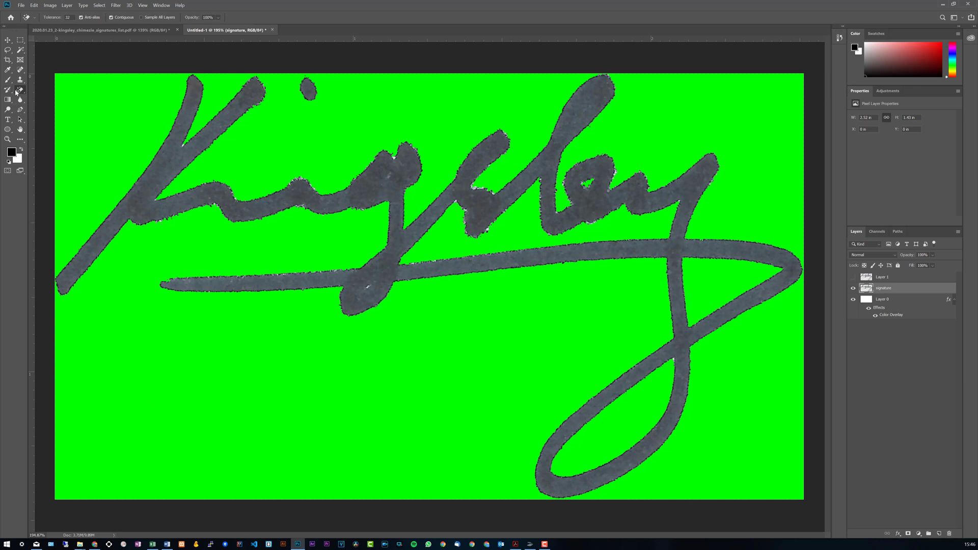
Switch to the Eraser at 18 px and erase a white fleck on the g's edge
{"action": "left_click", "coordinate": [56, 18]}
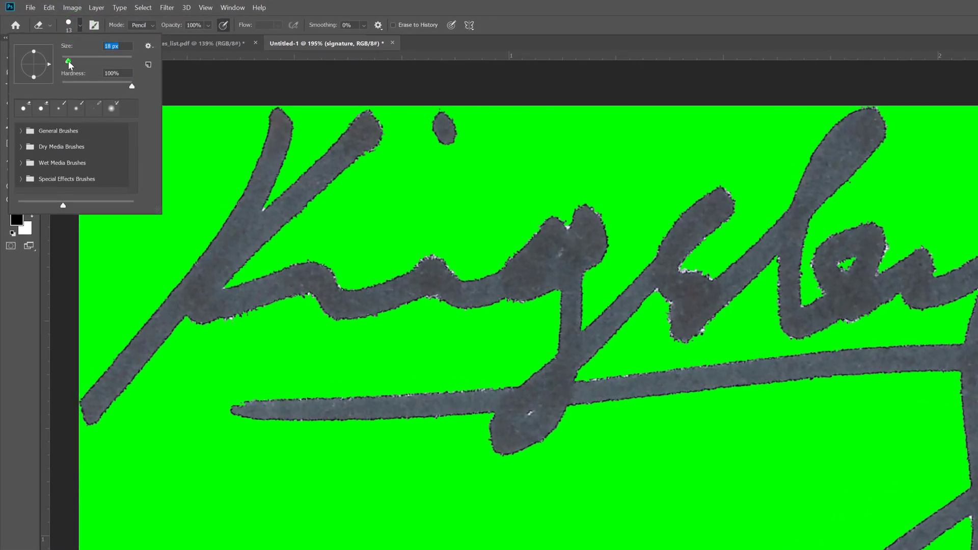
{"action": "left_click_drag", "start_coordinate": [69, 61], "coordinate": [61, 60]}
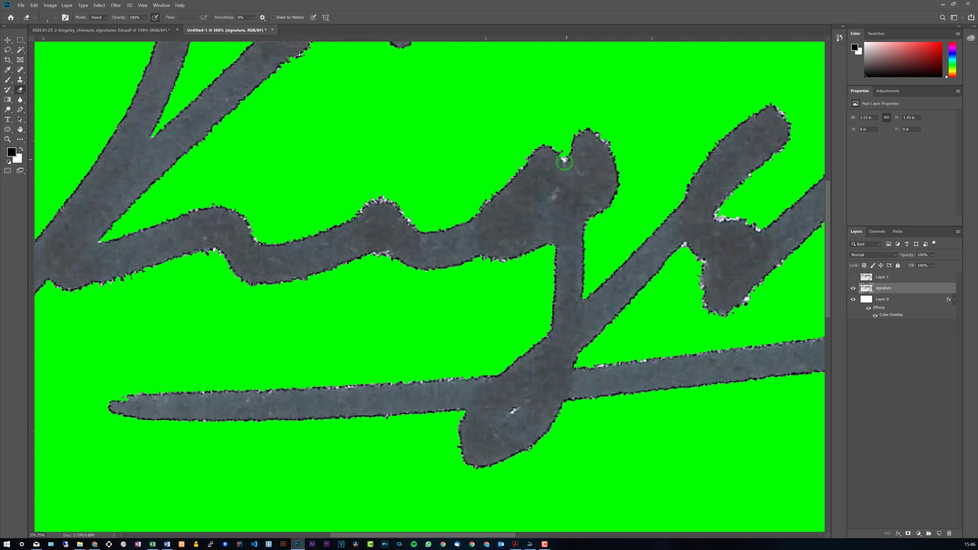
{"action": "left_click", "coordinate": [563, 161]}
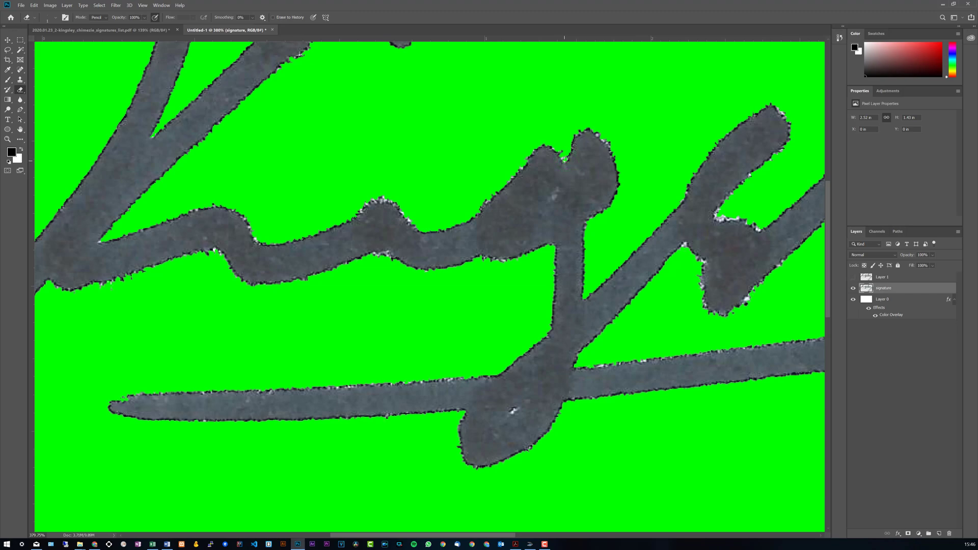